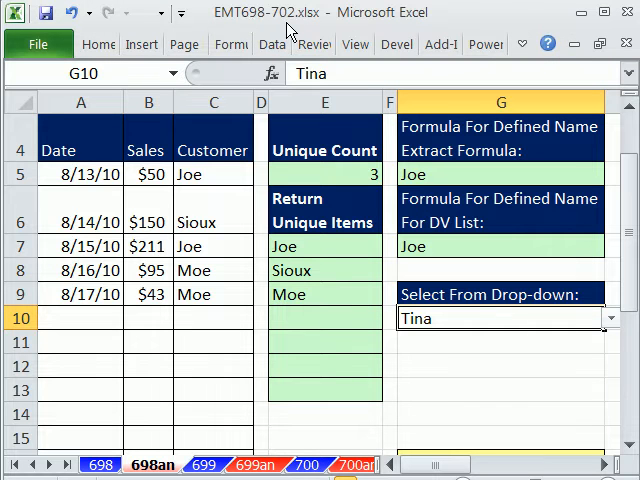
{"action": "mouse_move", "coordinate": [232, 426]}
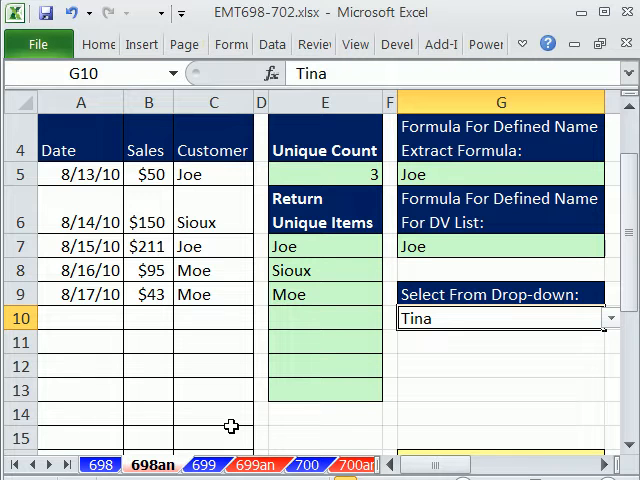
{"action": "mouse_move", "coordinate": [208, 196]}
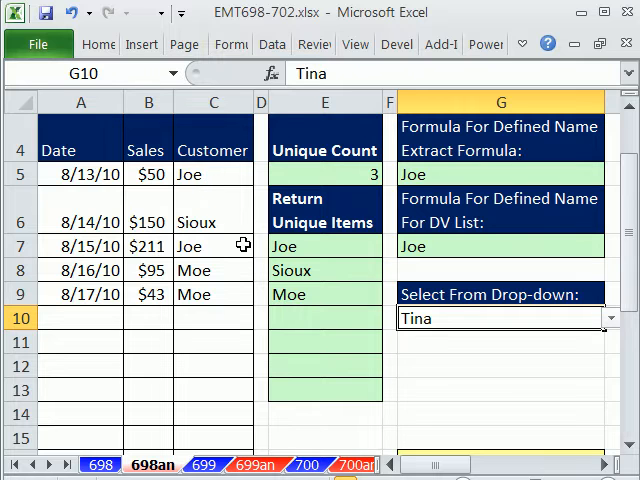
Review the customer names and G10 drop-down, then add customer Chin under the data in C10
{"action": "left_click", "coordinate": [212, 172]}
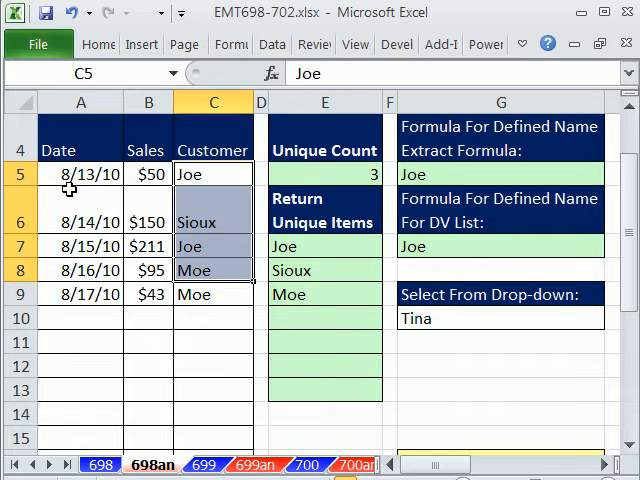
{"action": "mouse_move", "coordinate": [80, 304]}
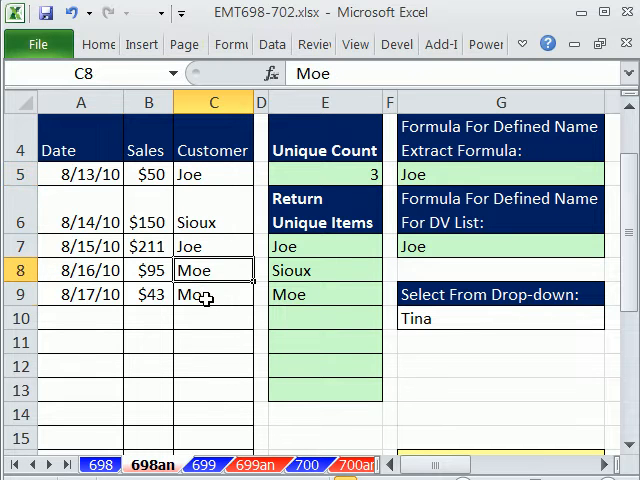
{"action": "left_click", "coordinate": [500, 318]}
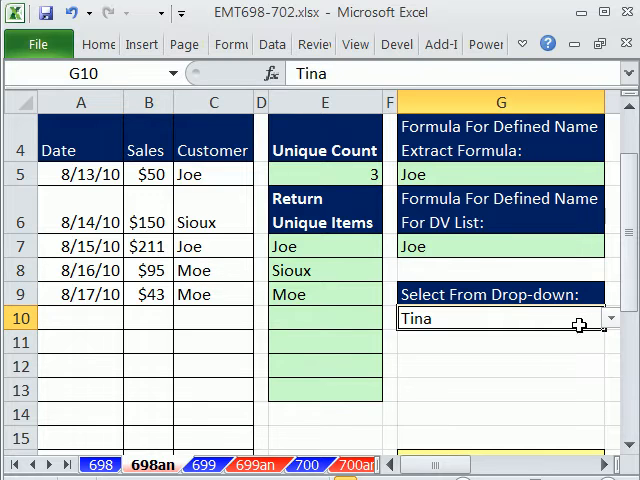
{"action": "left_click", "coordinate": [612, 318]}
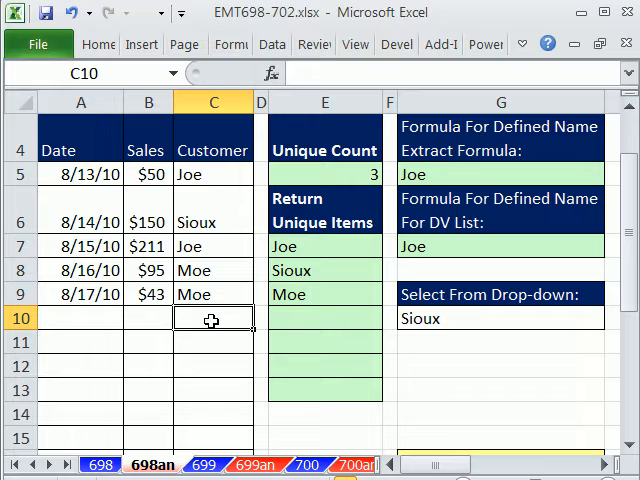
{"action": "type", "text": "Chin"}
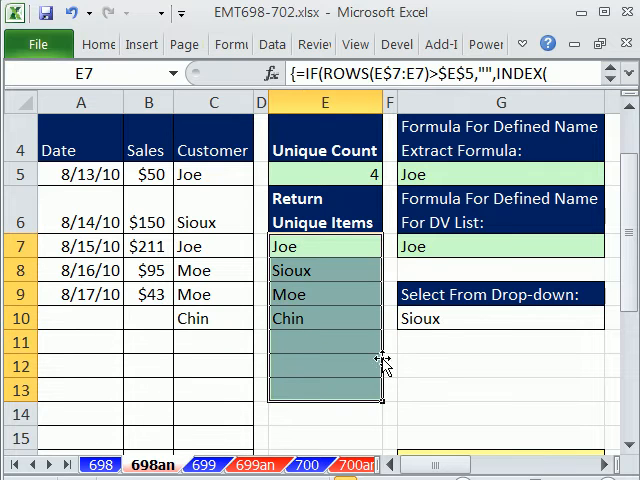
Confirm the unique count in E5 rises to 4 and choose Chin from the G10 drop-down
{"action": "left_click", "coordinate": [324, 174]}
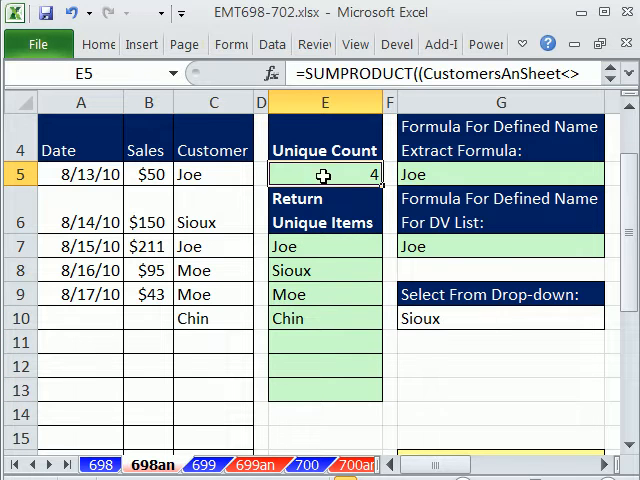
{"action": "left_click", "coordinate": [612, 318]}
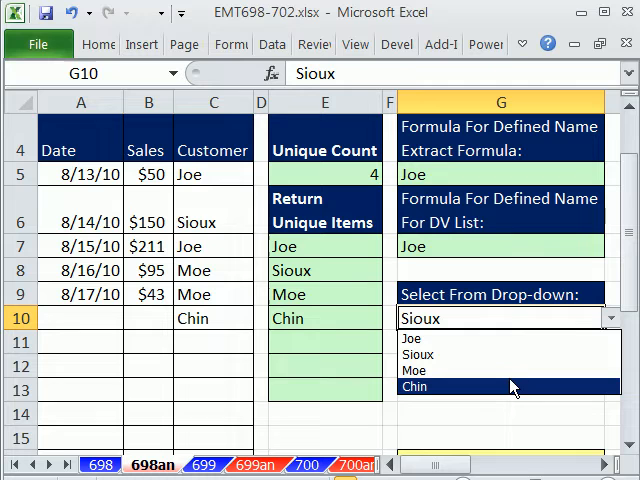
{"action": "mouse_move", "coordinate": [456, 392]}
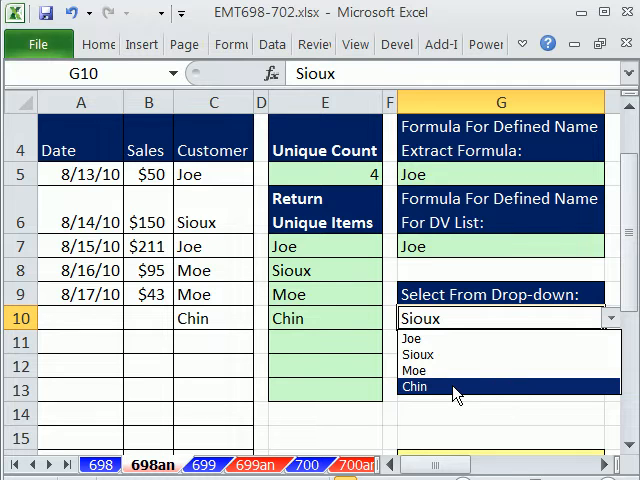
{"action": "left_click", "coordinate": [414, 388]}
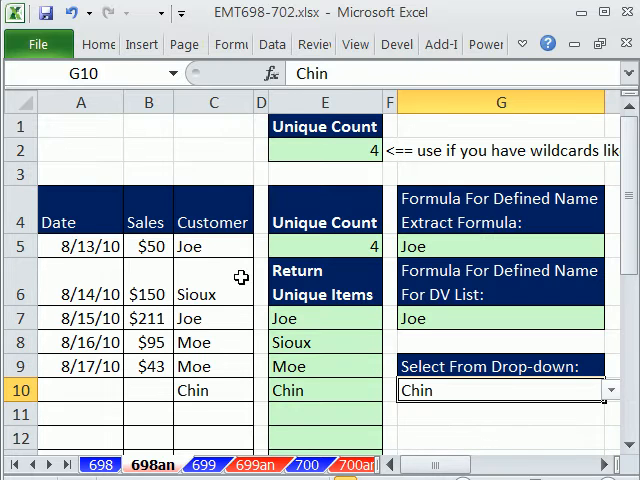
Clear the Chin entry and review the extract, unique-count and unique-items formulas in G5, E5 and E7
{"action": "left_click", "coordinate": [212, 390]}
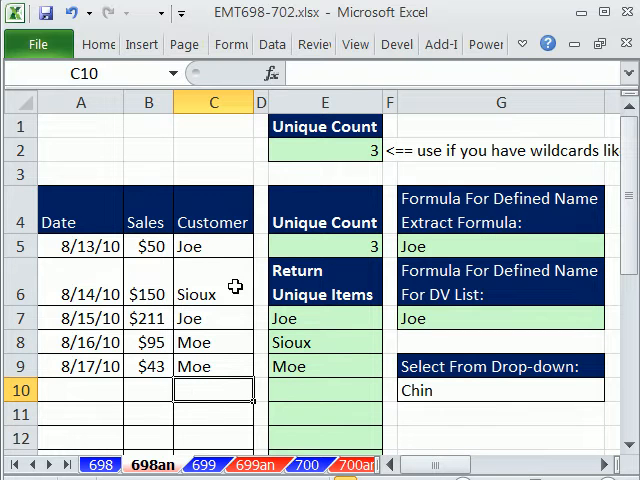
{"action": "left_click_drag", "start_coordinate": [212, 246], "coordinate": [212, 342]}
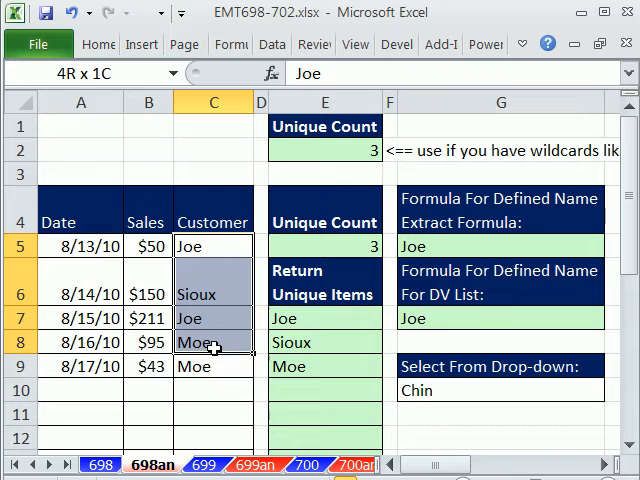
{"action": "left_click", "coordinate": [212, 390]}
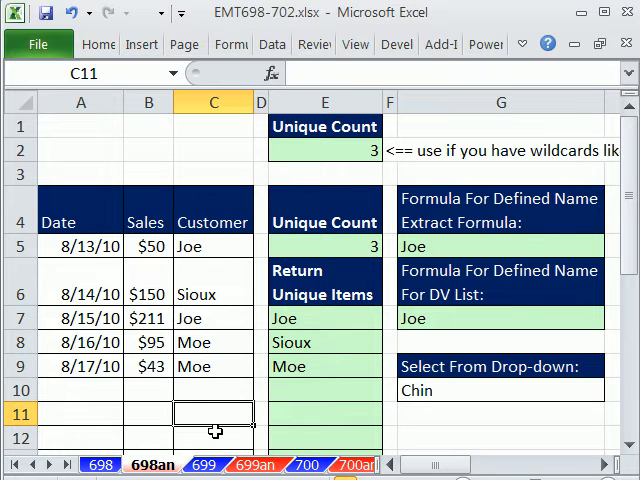
{"action": "left_click", "coordinate": [500, 246]}
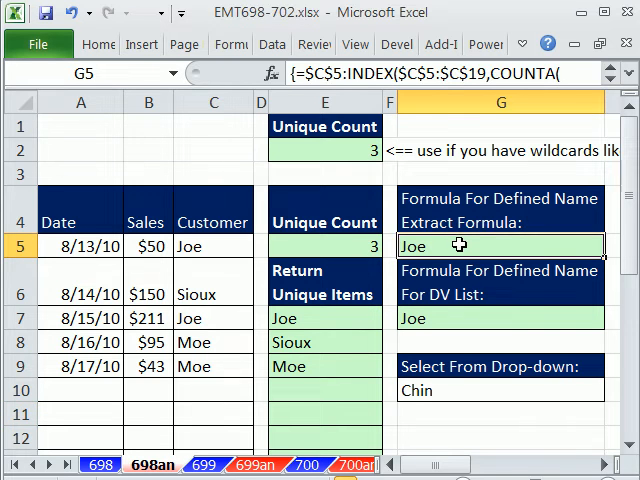
{"action": "left_click", "coordinate": [324, 246]}
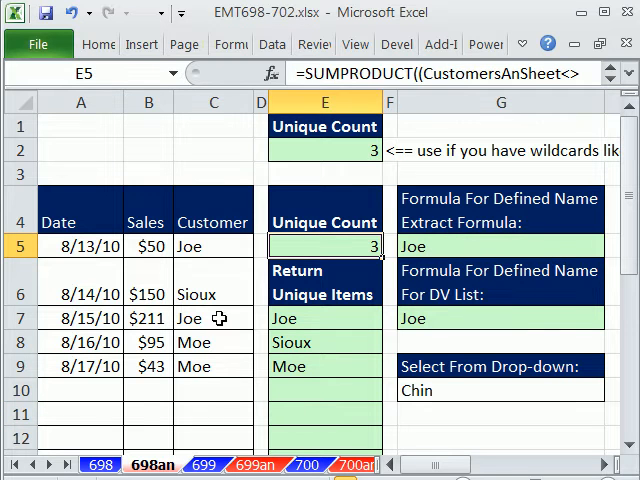
{"action": "left_click", "coordinate": [324, 318]}
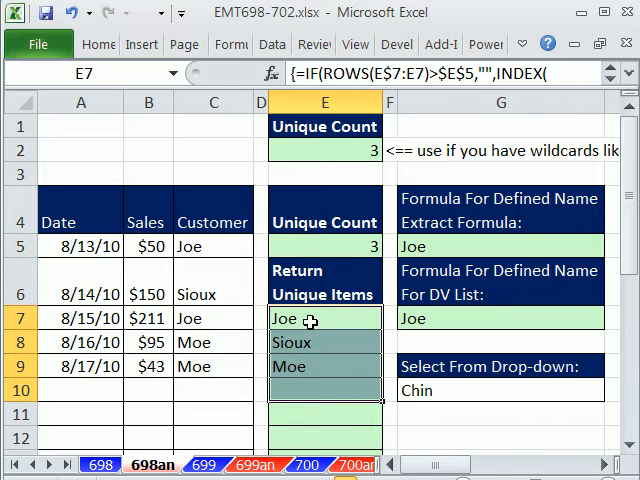
Review the customer cells, the validation list formula in G7 and the G10 drop-down
{"action": "left_click", "coordinate": [212, 246]}
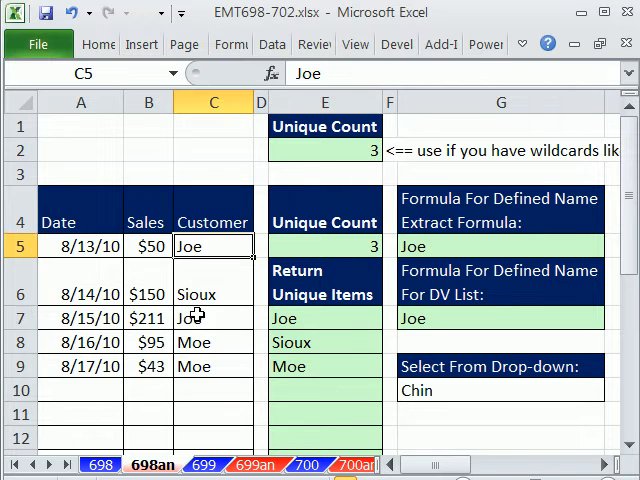
{"action": "left_click", "coordinate": [212, 318]}
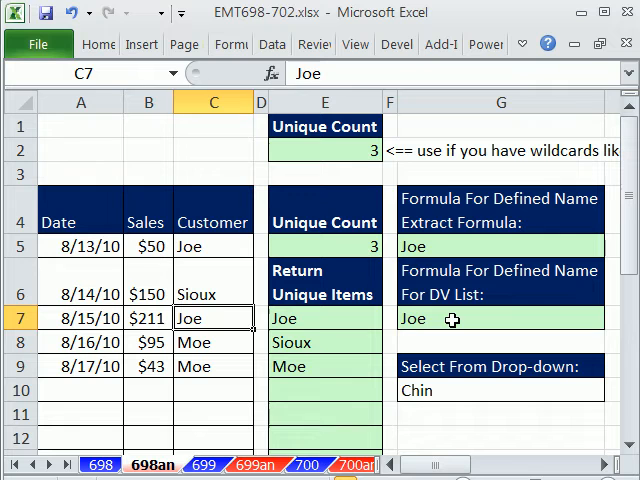
{"action": "left_click", "coordinate": [500, 318]}
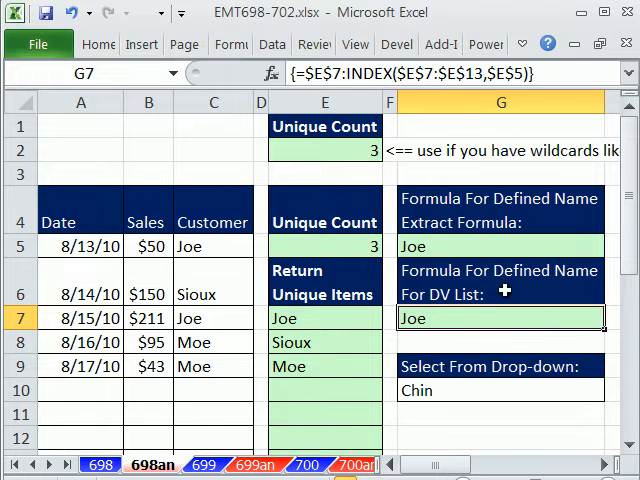
{"action": "mouse_move", "coordinate": [336, 376]}
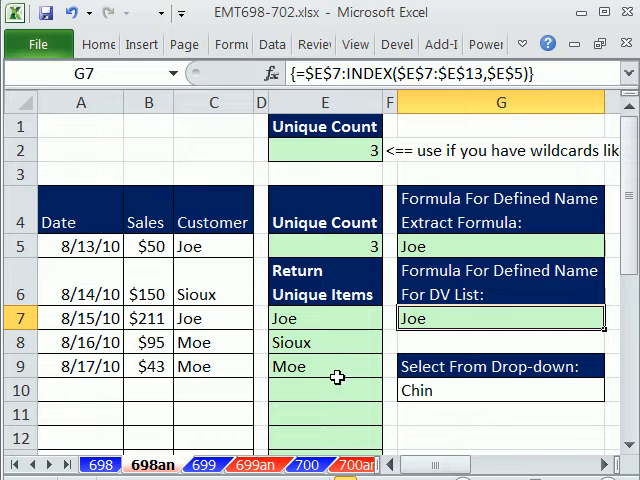
{"action": "left_click", "coordinate": [500, 390]}
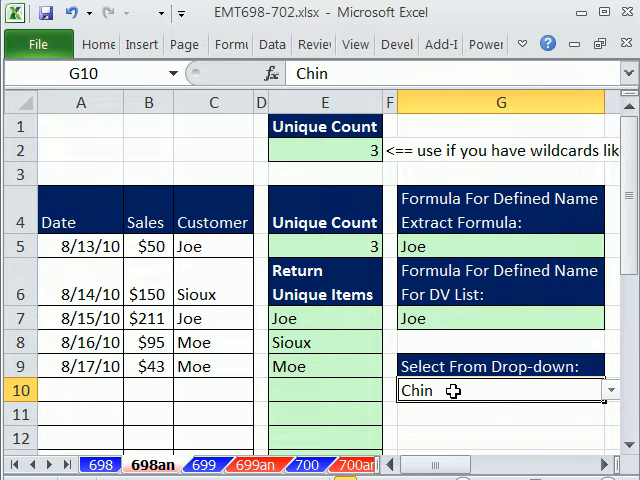
{"action": "left_click", "coordinate": [612, 390]}
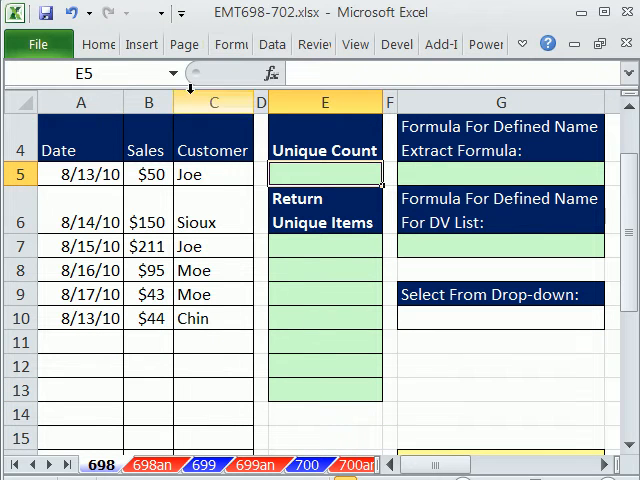
Delete the Chin record on the 698 sheet, leaving five customers, and select G5 for the extract formula
{"action": "left_click_drag", "start_coordinate": [212, 172], "coordinate": [212, 318]}
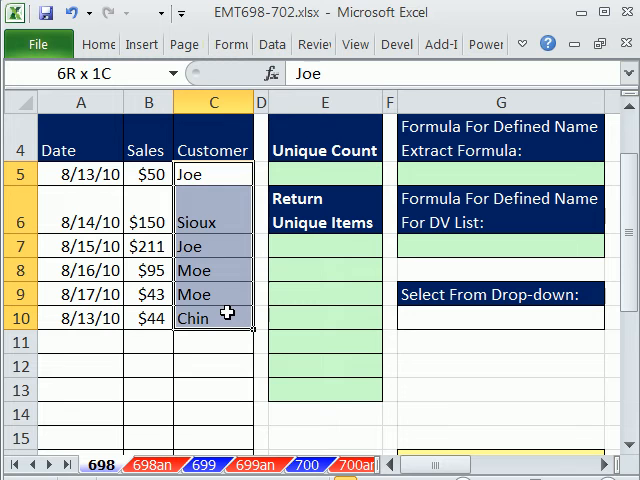
{"action": "left_click", "coordinate": [80, 318]}
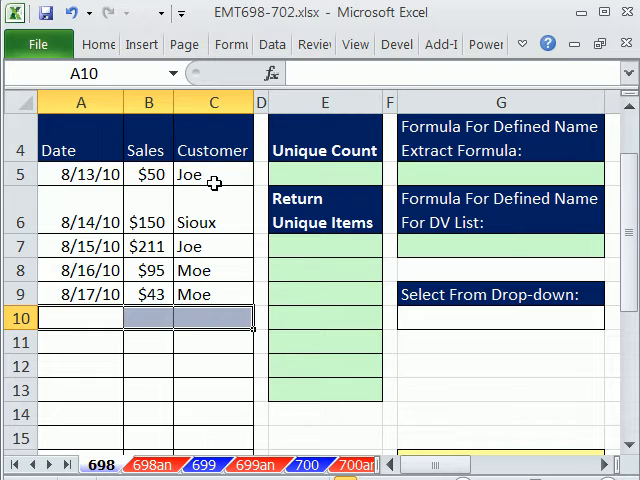
{"action": "left_click", "coordinate": [212, 174]}
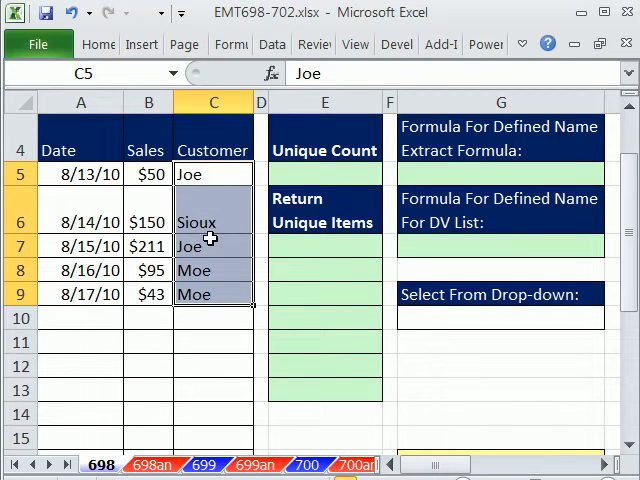
{"action": "mouse_move", "coordinate": [430, 172]}
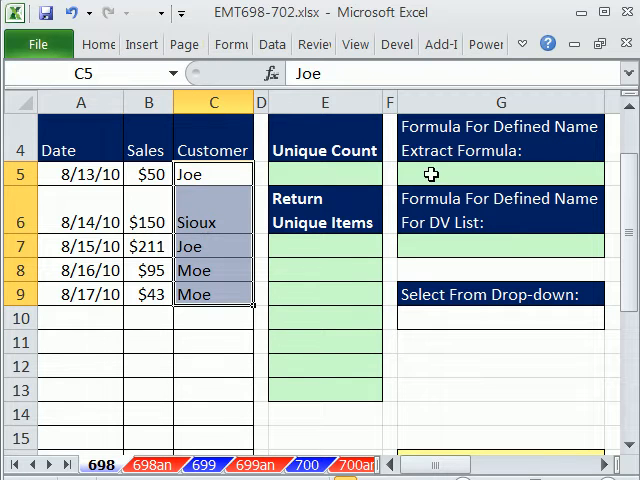
{"action": "left_click", "coordinate": [500, 172]}
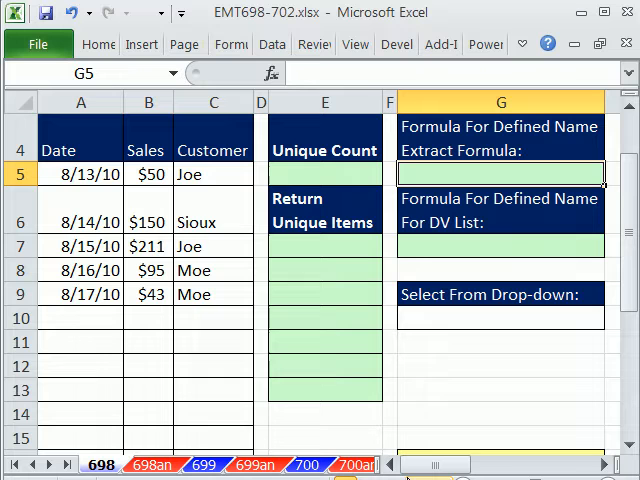
Begin G5's extract formula as =$C$5:INDEX( anchored on the first customer cell
{"action": "type", "text": "="}
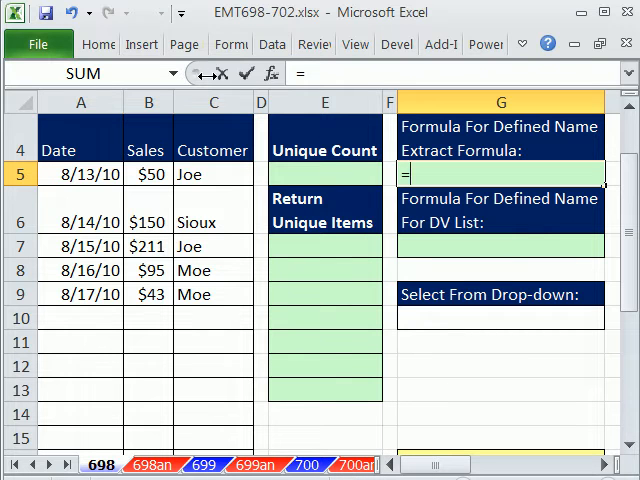
{"action": "left_click", "coordinate": [188, 172]}
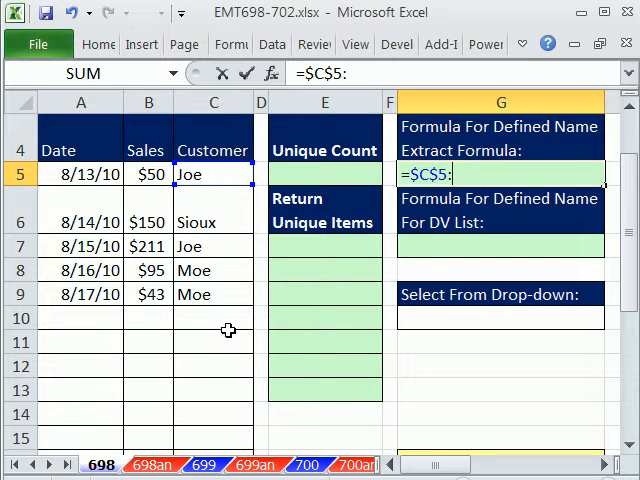
{"action": "mouse_move", "coordinate": [240, 294]}
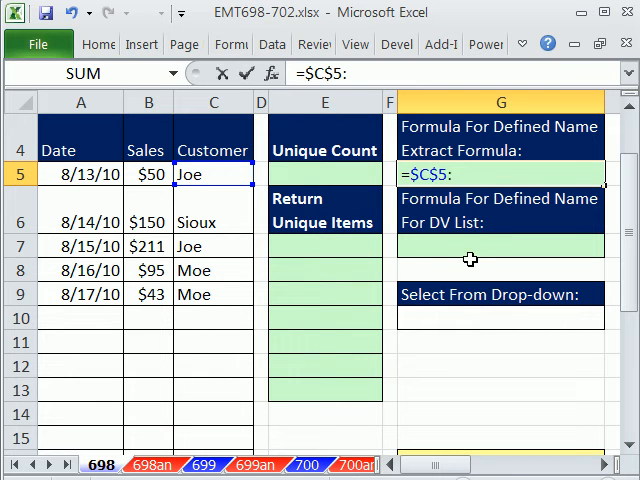
{"action": "mouse_move", "coordinate": [210, 240]}
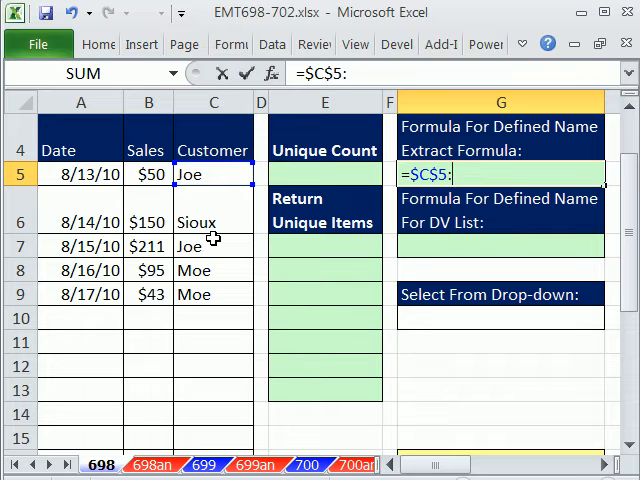
{"action": "mouse_move", "coordinate": [238, 440]}
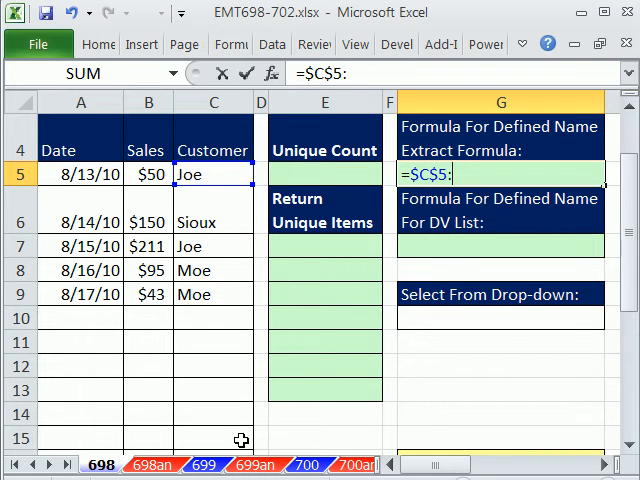
{"action": "type", "text": "INDEX("}
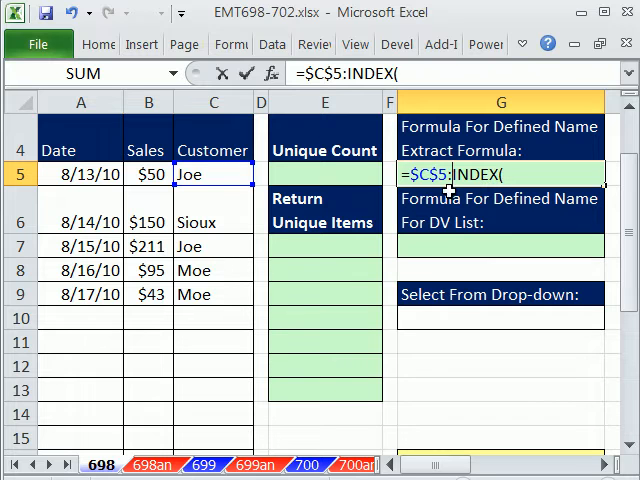
{"action": "mouse_move", "coordinate": [452, 176]}
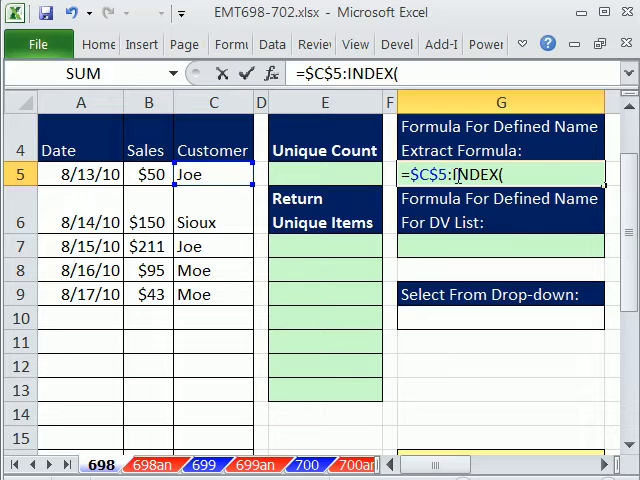
{"action": "mouse_move", "coordinate": [512, 220]}
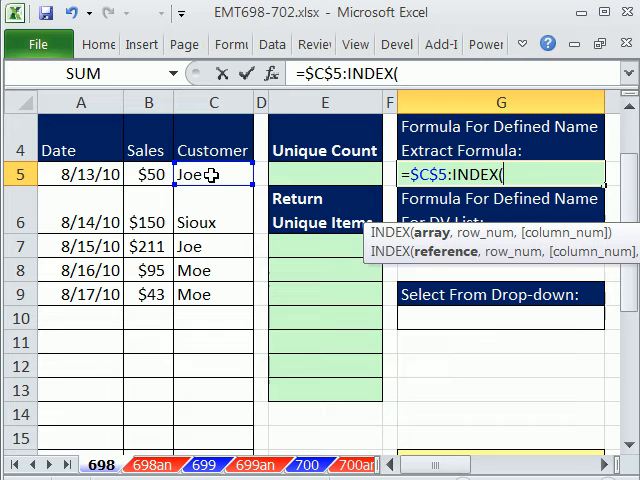
Complete G5 as $C$5:INDEX($C$5:$C$25,COUNTA($C$5:$C$25)), preview its result and array-enter it
{"action": "left_click_drag", "start_coordinate": [212, 174], "coordinate": [212, 420]}
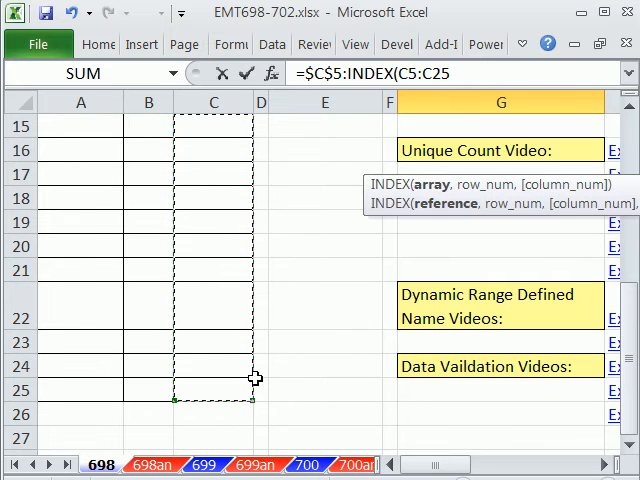
{"action": "mouse_move", "coordinate": [224, 410]}
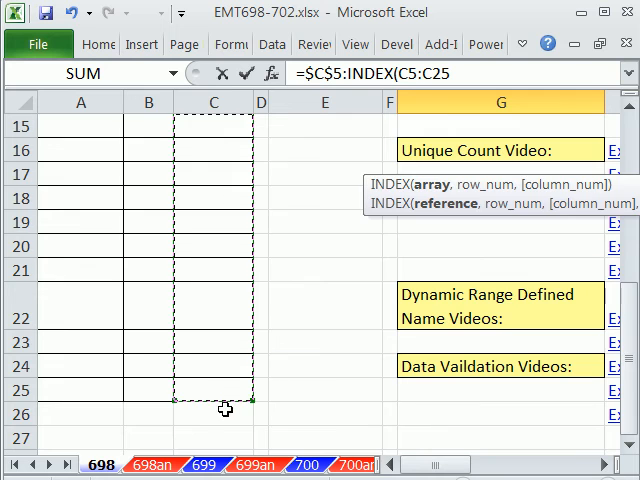
{"action": "scroll", "scroll_direction": "up", "scroll_amount": 3}
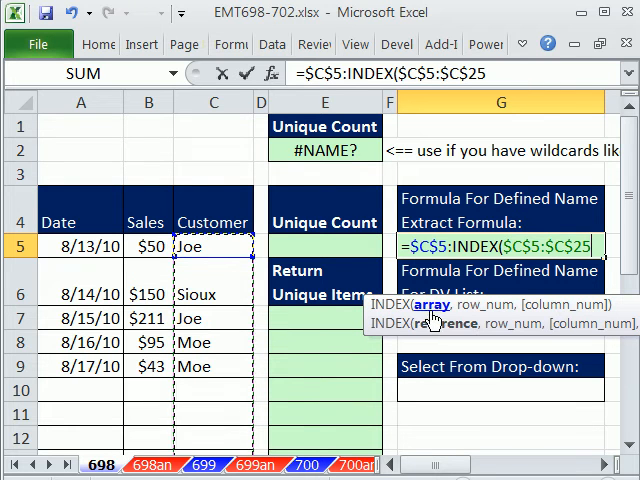
{"action": "type", "text": ","}
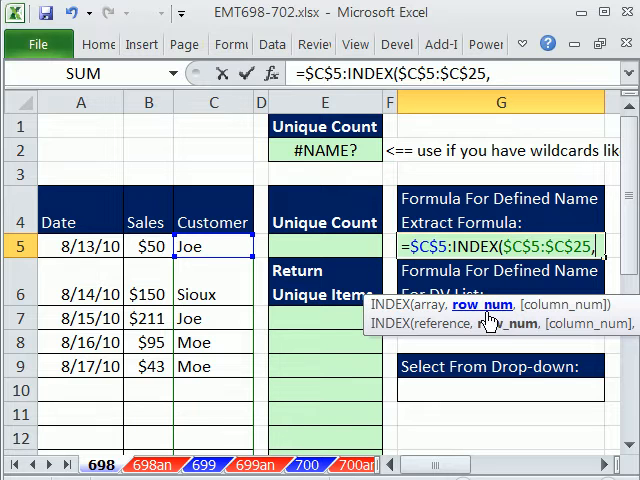
{"action": "mouse_move", "coordinate": [220, 402]}
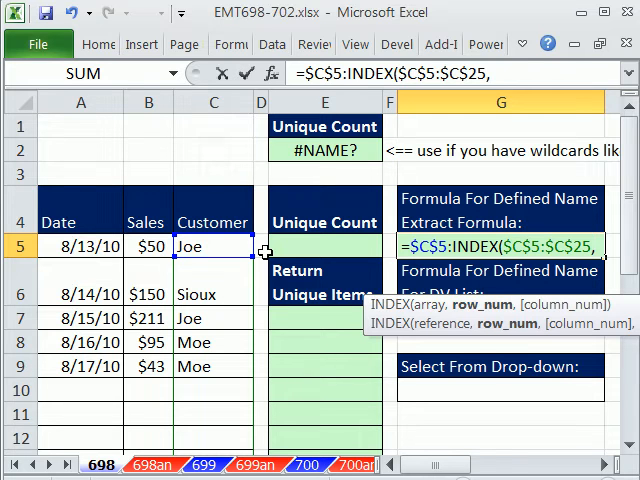
{"action": "type", "text": ","}
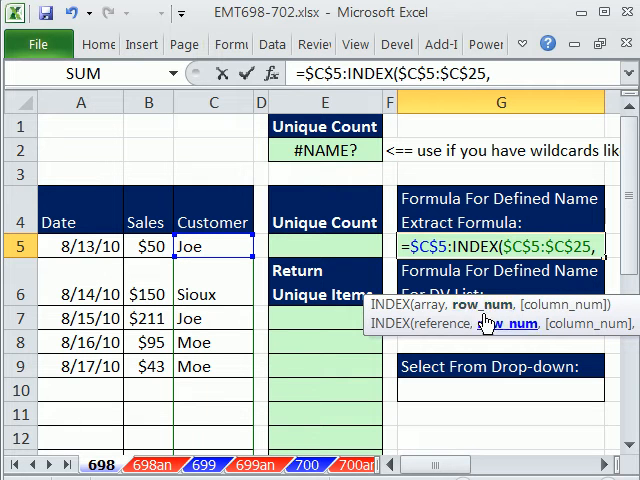
{"action": "type", "text": "counta"}
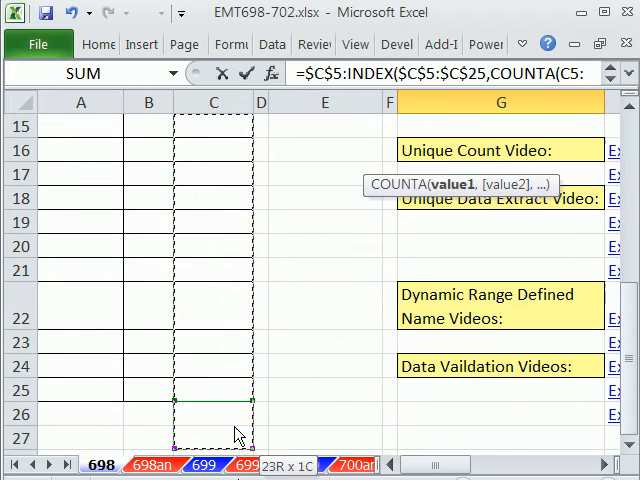
{"action": "scroll", "scroll_direction": "up", "scroll_amount": 3}
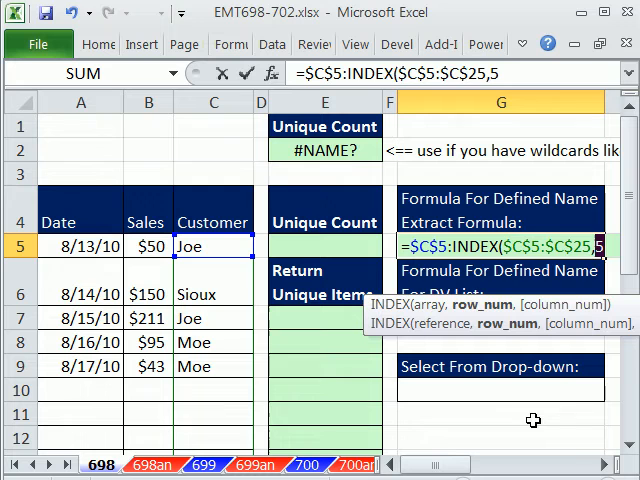
{"action": "type", "text": ",COUNTA("}
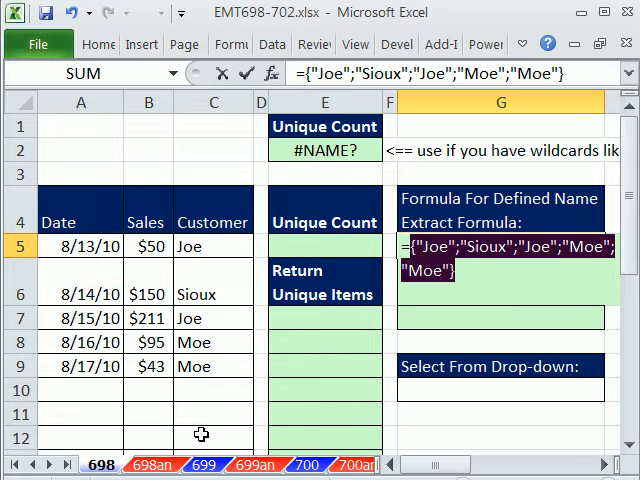
{"action": "mouse_move", "coordinate": [468, 288]}
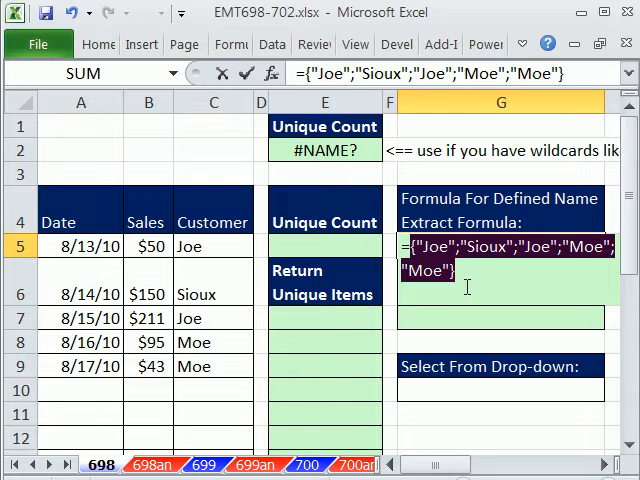
{"action": "mouse_move", "coordinate": [524, 258]}
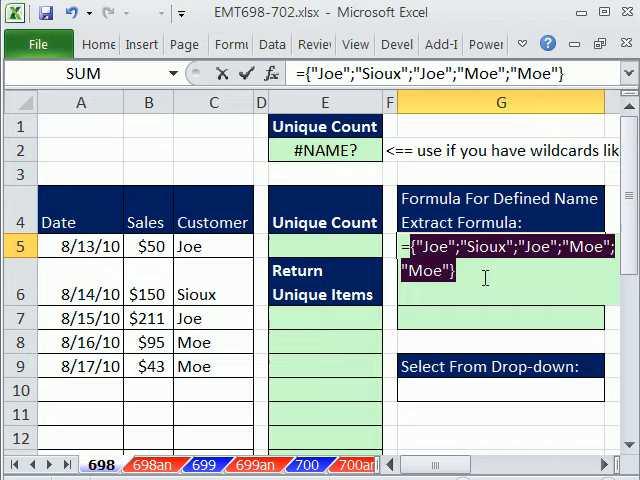
{"action": "type", "text": "$C$5:INDEX($C$5:$C$25,COUNTA($C$5:$C$25))"}
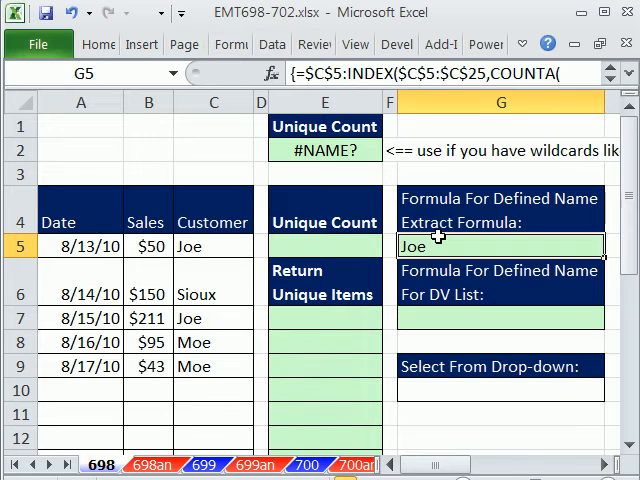
{"action": "mouse_move", "coordinate": [456, 272]}
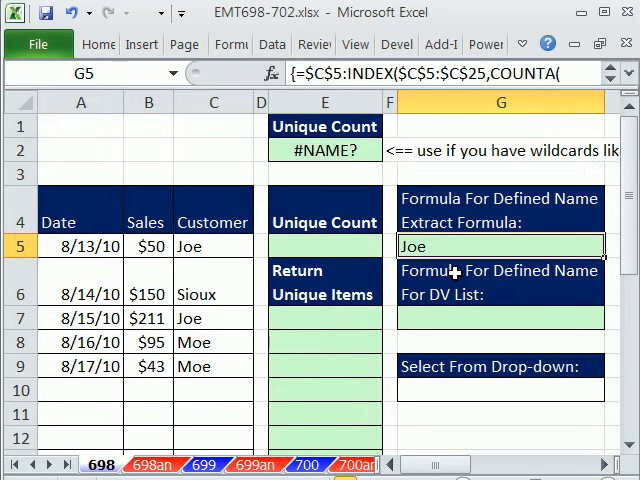
{"action": "mouse_move", "coordinate": [424, 300]}
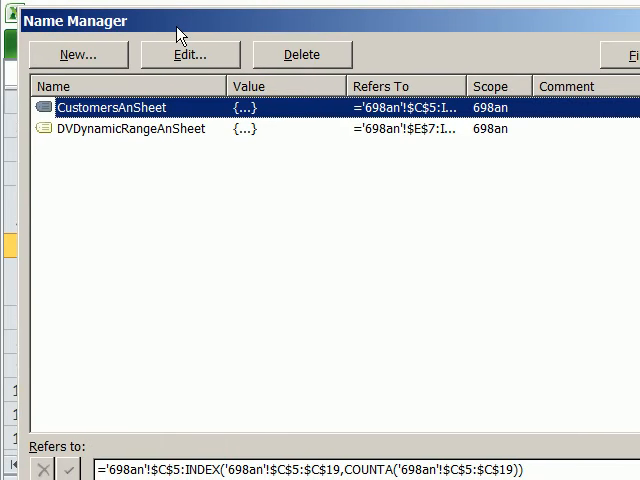
{"action": "mouse_move", "coordinate": [188, 54]}
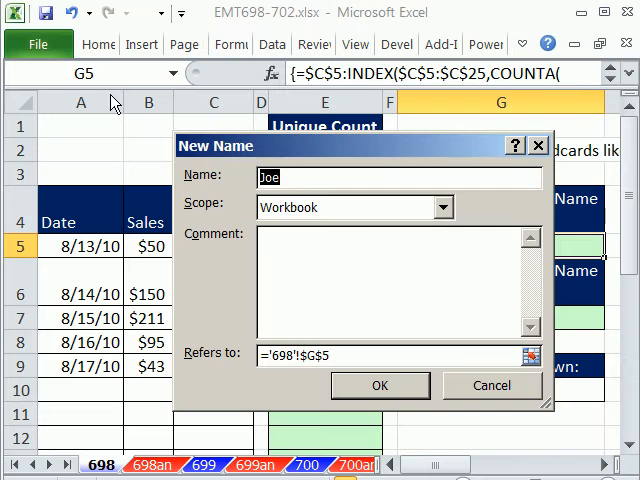
Create the defined name Customers referring to the dynamic C5-to-INDEX/COUNTA range formula and close the Name Manager
{"action": "type", "text": "cu"}
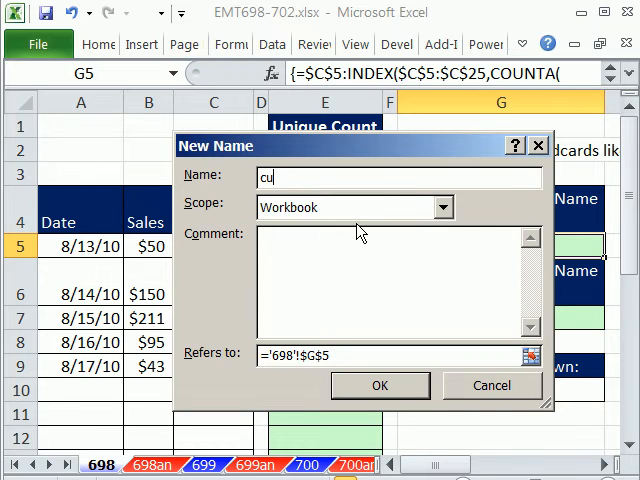
{"action": "type", "text": "stomers"}
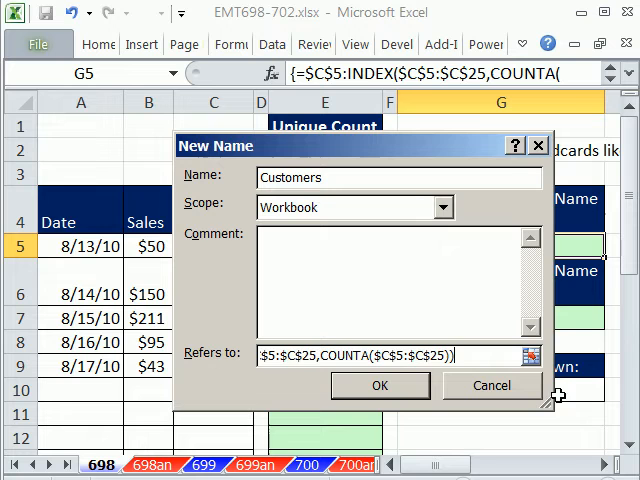
{"action": "left_click", "coordinate": [380, 384]}
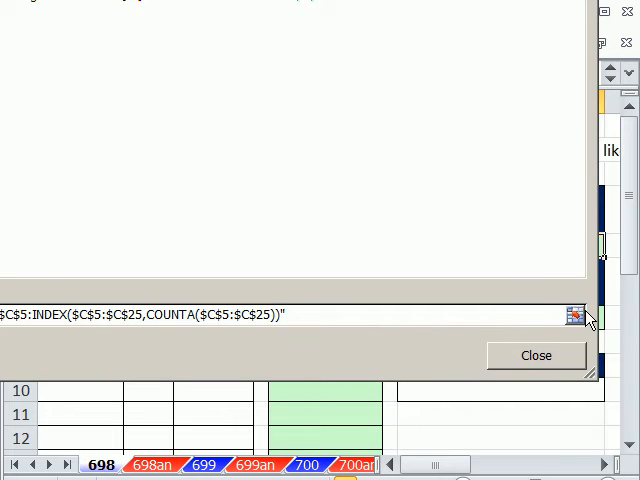
{"action": "left_click", "coordinate": [536, 356]}
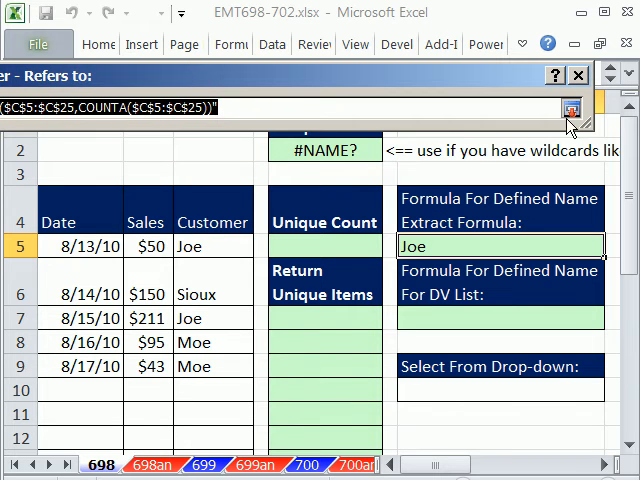
{"action": "left_click", "coordinate": [570, 108]}
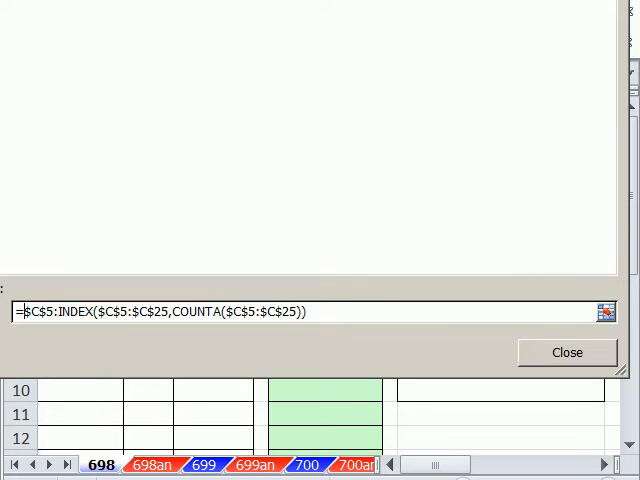
{"action": "left_click", "coordinate": [566, 352]}
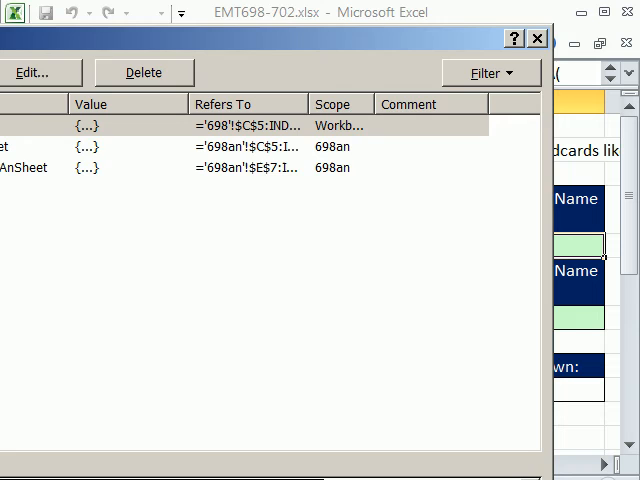
{"action": "left_click", "coordinate": [538, 38]}
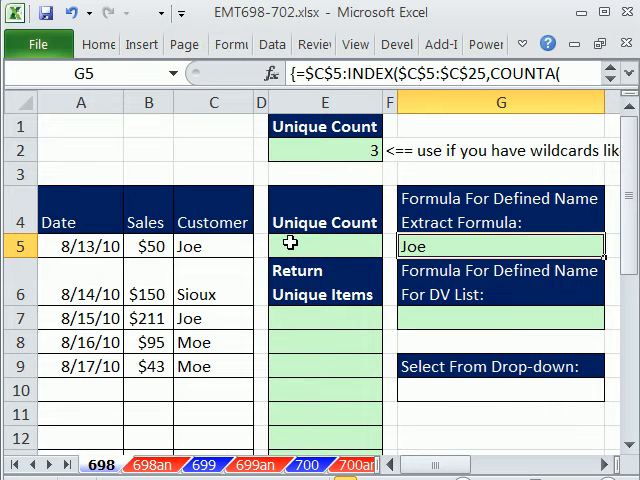
{"action": "left_click", "coordinate": [324, 244]}
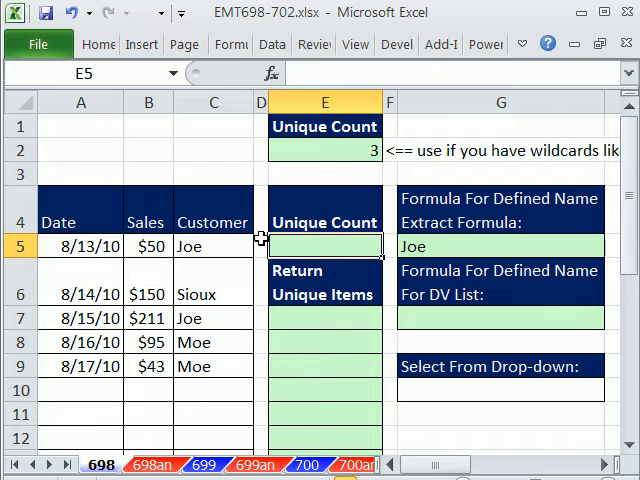
{"action": "left_click", "coordinate": [212, 246]}
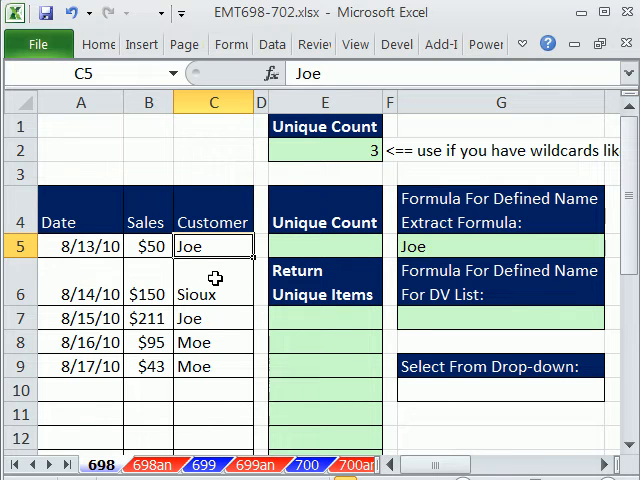
{"action": "left_click", "coordinate": [212, 342]}
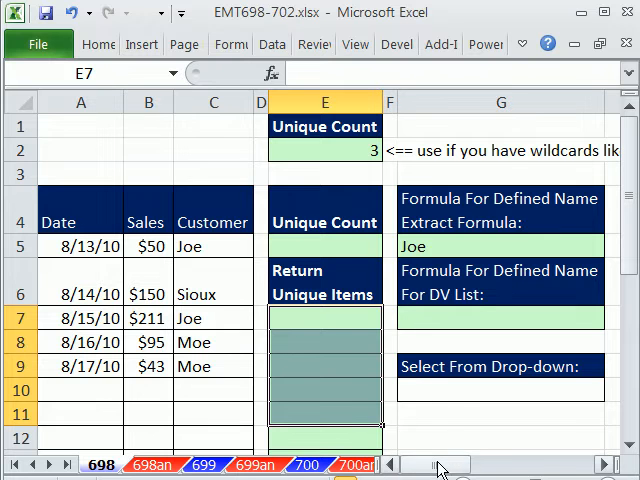
{"action": "scroll", "scroll_direction": "right", "scroll_amount": 3}
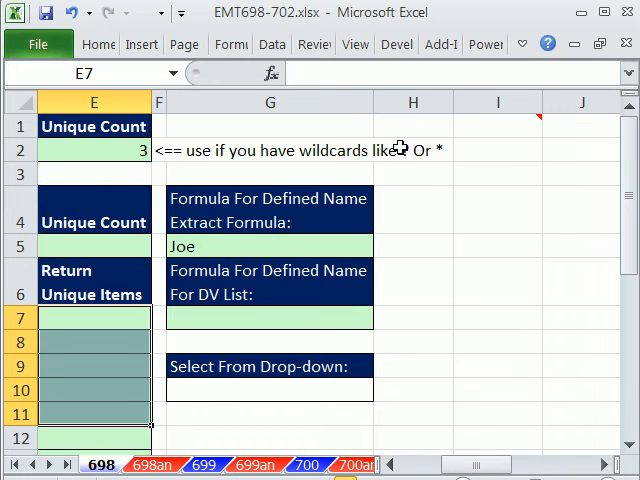
{"action": "scroll", "scroll_direction": "left", "scroll_amount": 3}
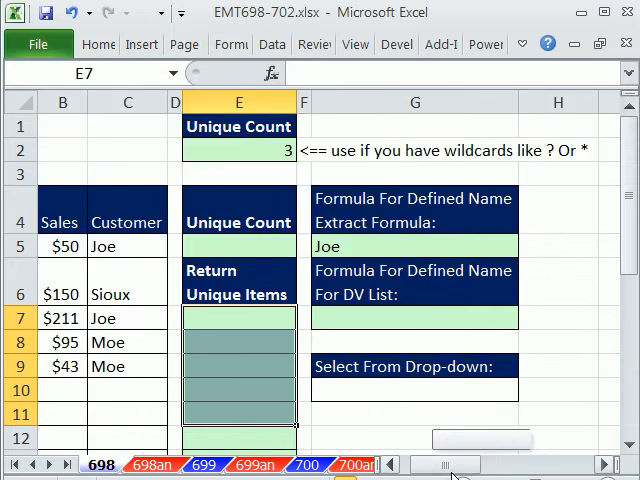
{"action": "scroll", "scroll_direction": "left", "scroll_amount": 3}
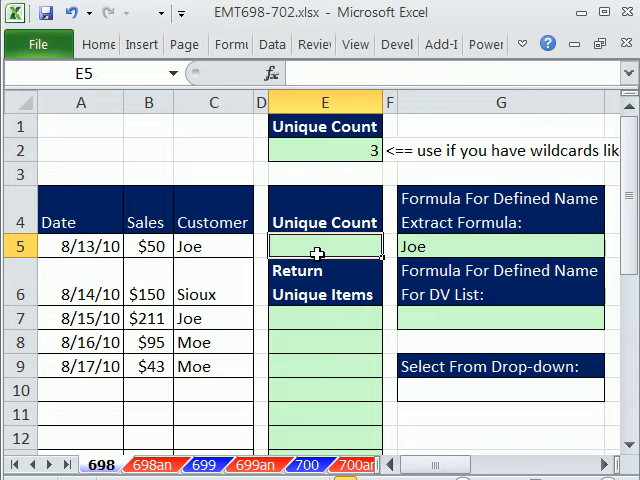
Enter E5's formula start =SUMPRODUCT((Customers<>"")/COUNTIF( using the Customers name
{"action": "type", "text": "=sum"}
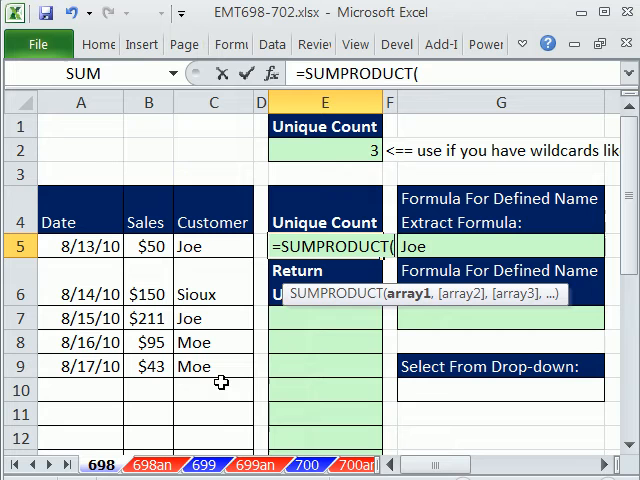
{"action": "type", "text": "("}
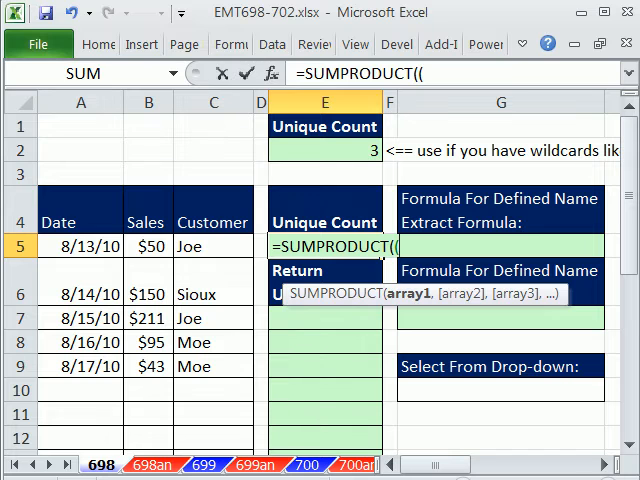
{"action": "key", "text": "f3"}
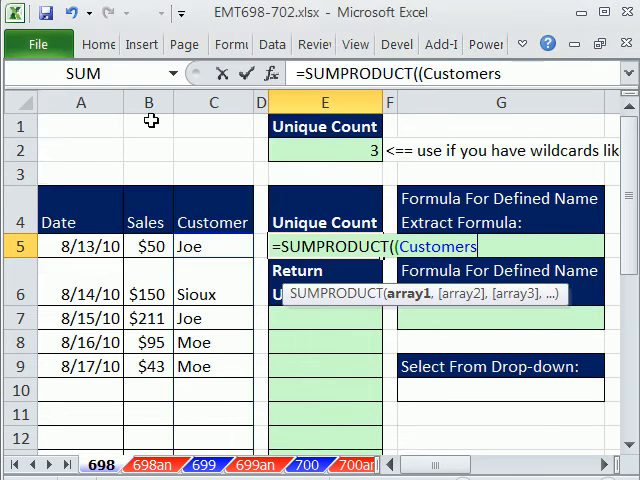
{"action": "type", "text": "<"}
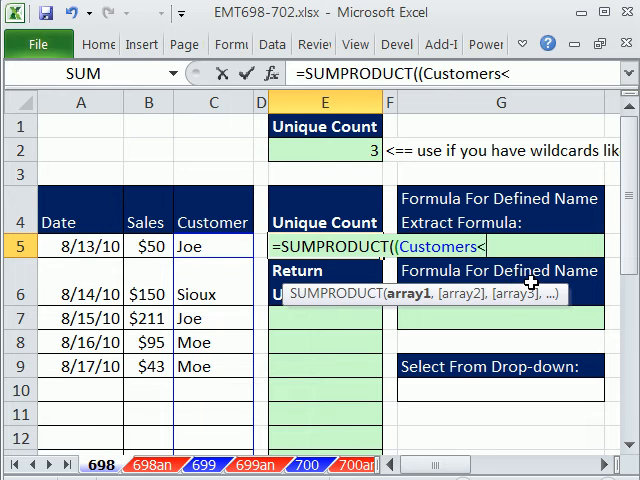
{"action": "type", "text": "<>\"\")"}
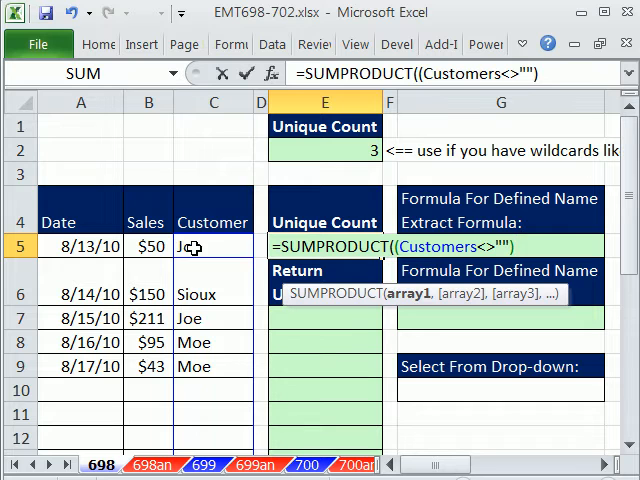
{"action": "mouse_move", "coordinate": [238, 348]}
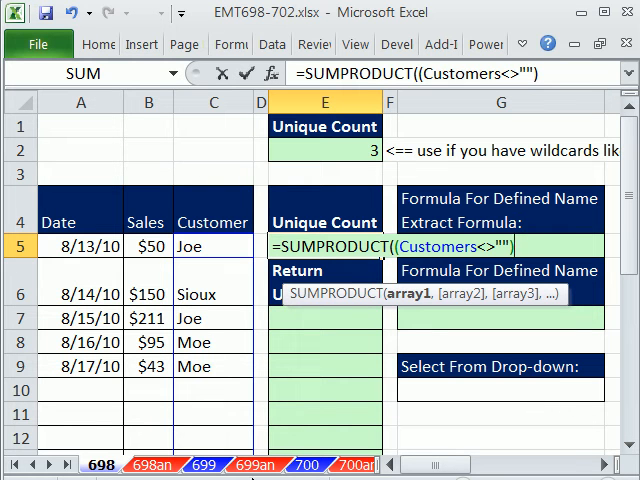
{"action": "type", "text": "/"}
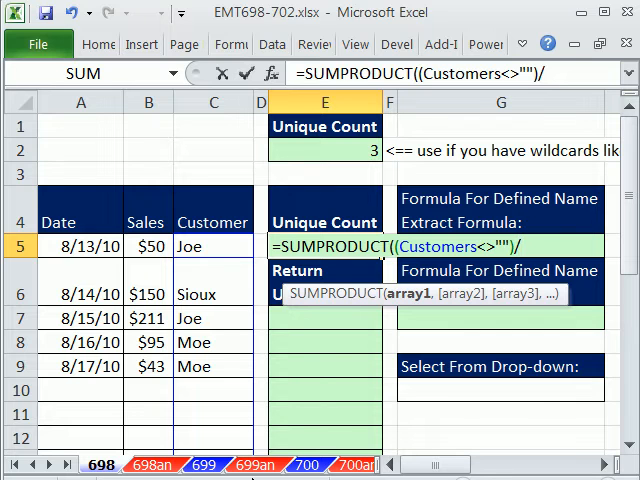
{"action": "type", "text": "counti"}
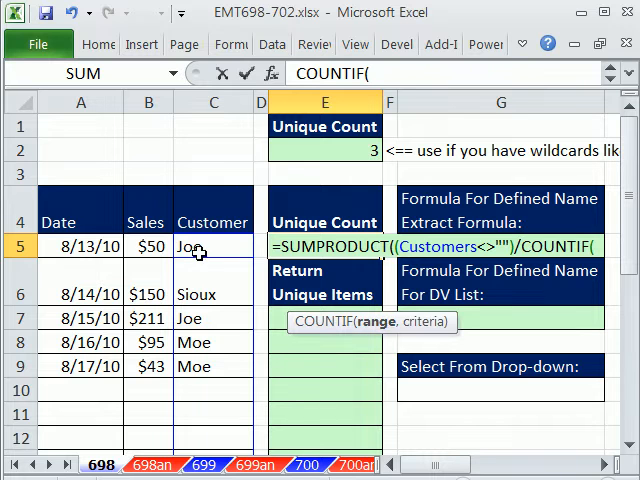
Fill COUNTIF with Customers as the range and Customers&"" as the criteria
{"action": "key", "text": "f3"}
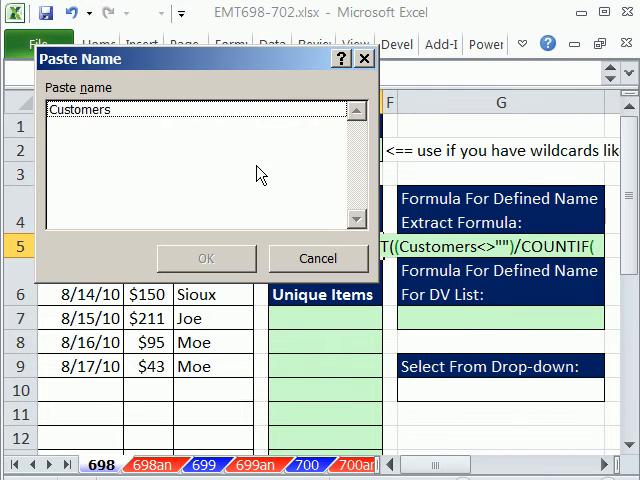
{"action": "left_click", "coordinate": [206, 258]}
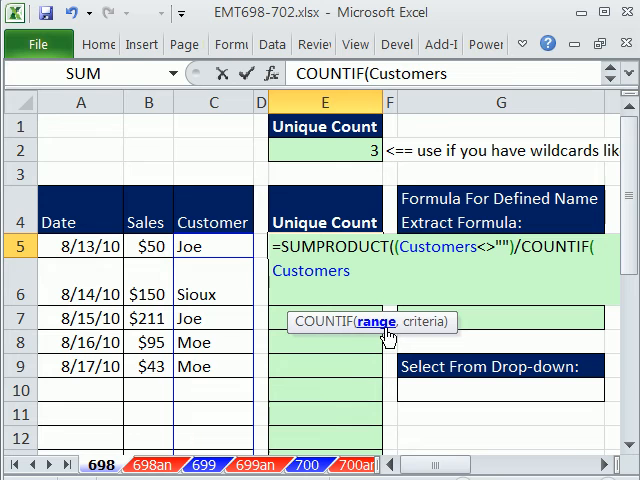
{"action": "mouse_move", "coordinate": [356, 324]}
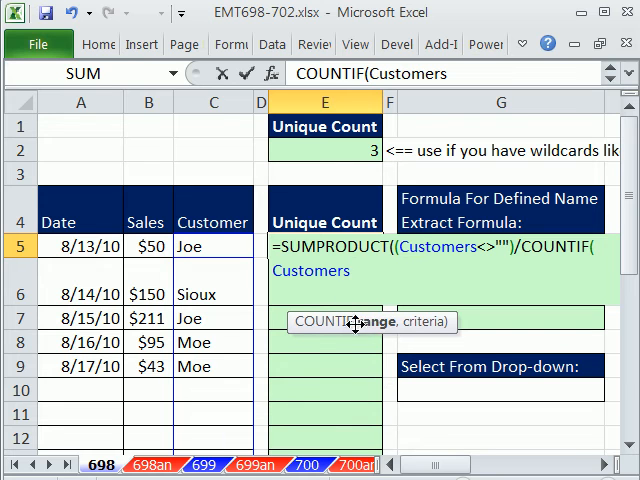
{"action": "mouse_move", "coordinate": [360, 360]}
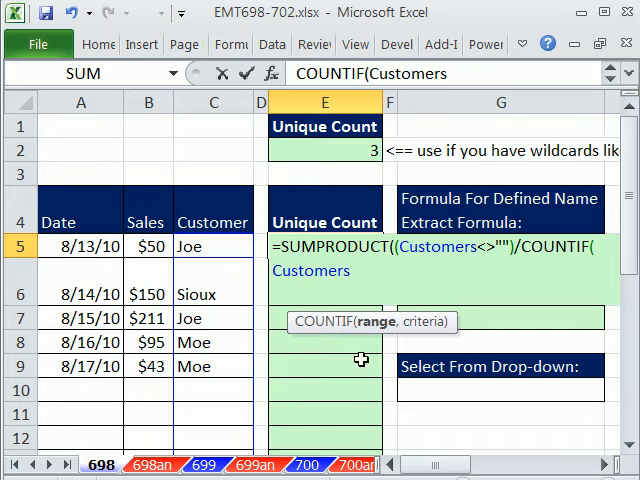
{"action": "type", "text": ","}
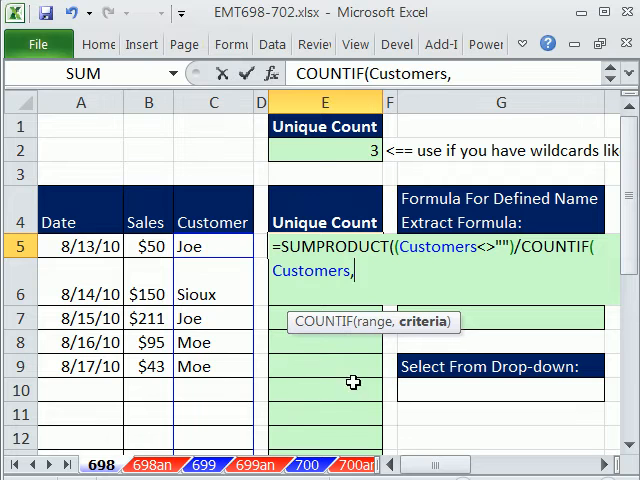
{"action": "mouse_move", "coordinate": [208, 294]}
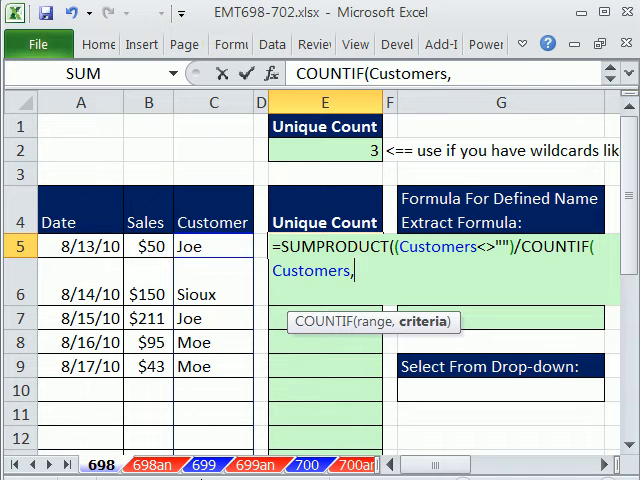
{"action": "type", "text": "Customers"}
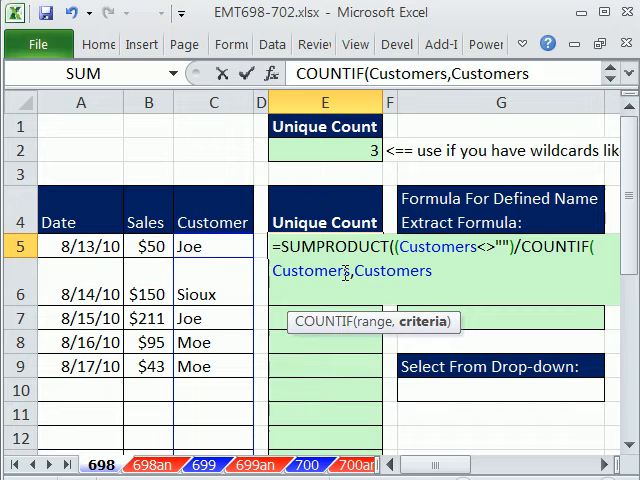
{"action": "mouse_move", "coordinate": [212, 296]}
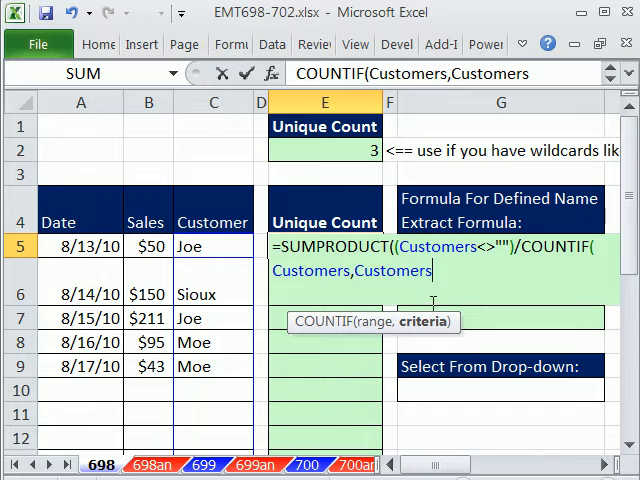
{"action": "type", "text": "&"}
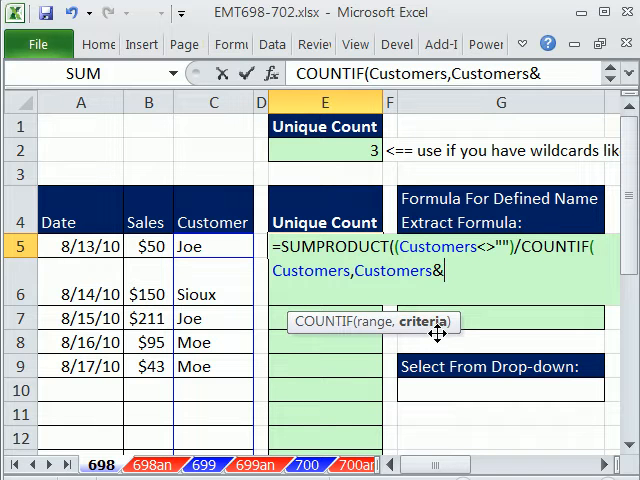
{"action": "type", "text": "\"\""}
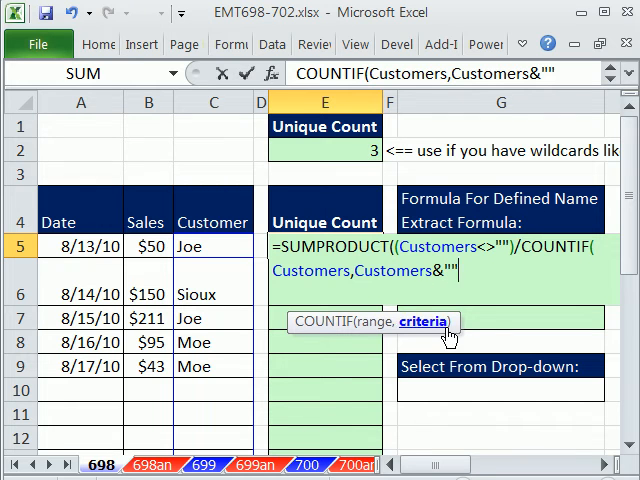
{"action": "mouse_move", "coordinate": [470, 356]}
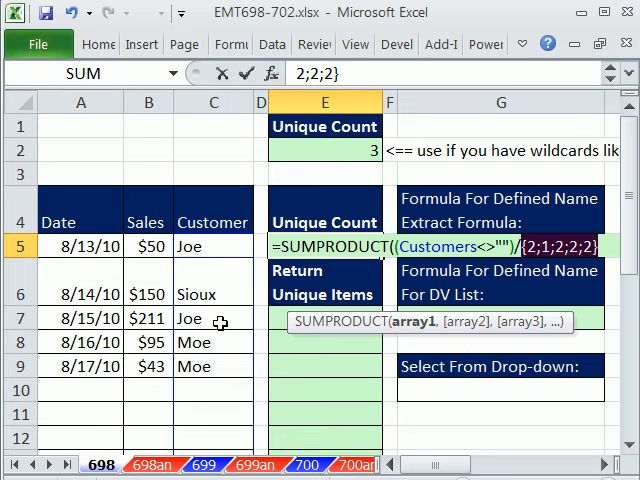
{"action": "mouse_move", "coordinate": [276, 294]}
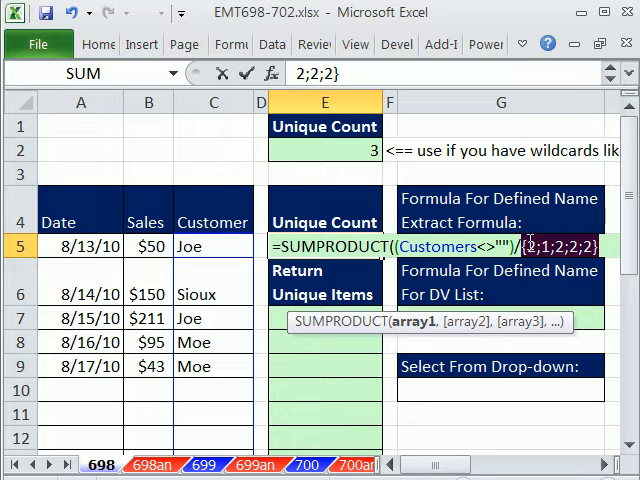
{"action": "mouse_move", "coordinate": [352, 262]}
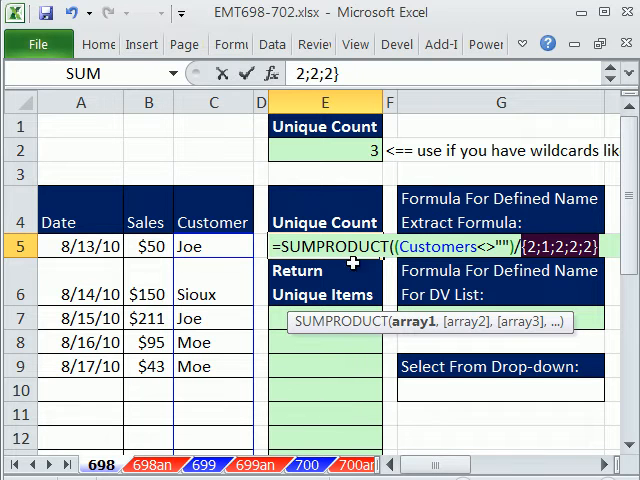
{"action": "mouse_move", "coordinate": [530, 232]}
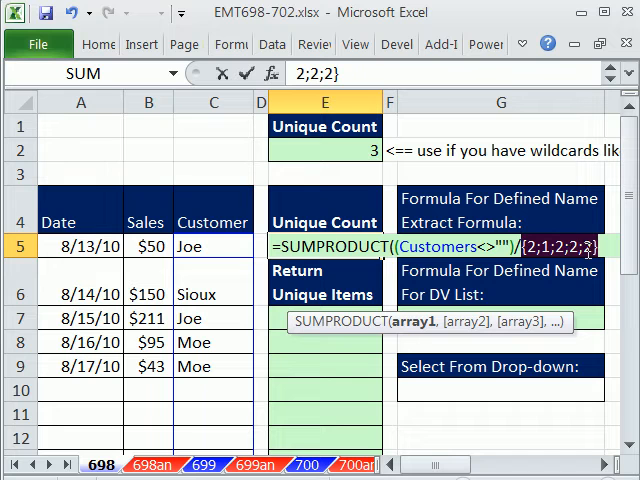
Close the COUNTIF(Customers,Customers&"") part and preview the non-blank test as an array of TRUE values
{"action": "type", "text": "COUNTIF(Customers,Customers&\"\")"}
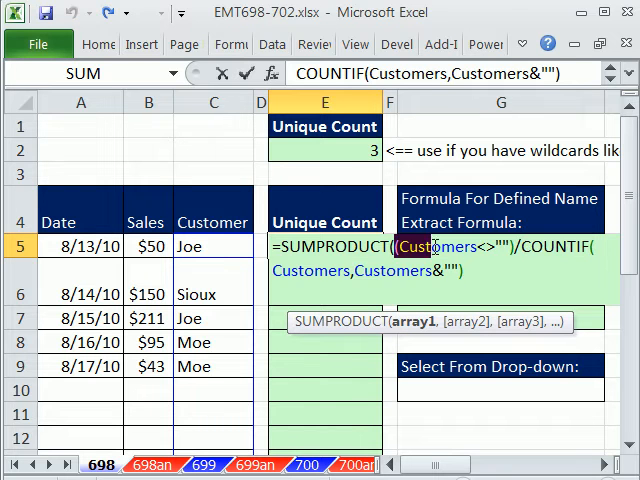
{"action": "key", "text": "f9"}
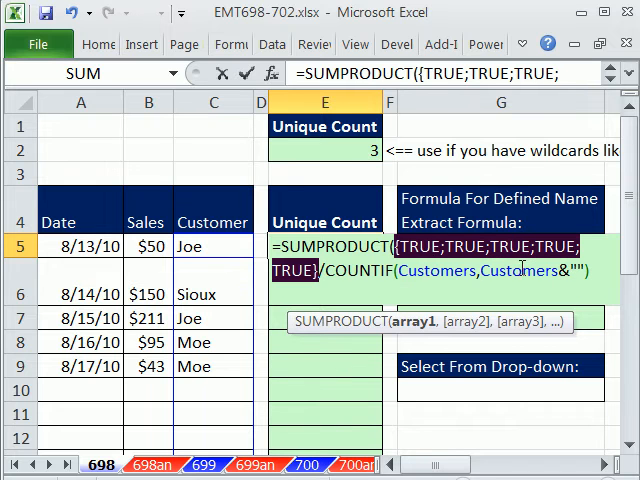
{"action": "mouse_move", "coordinate": [496, 290]}
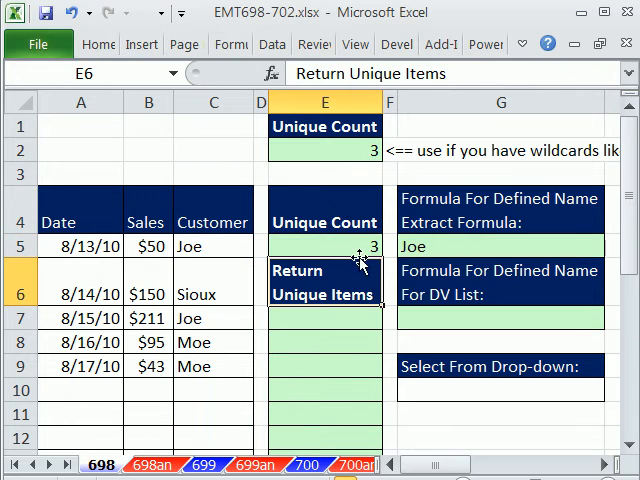
Select E7 under Return Unique Items and scroll back to the top of the sheet
{"action": "left_click", "coordinate": [324, 318]}
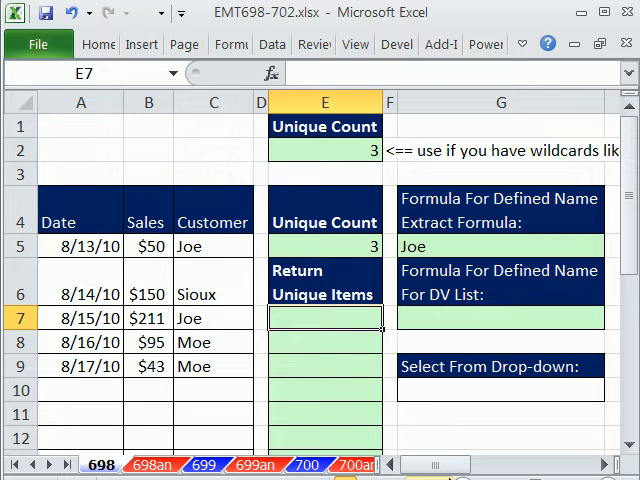
{"action": "mouse_move", "coordinate": [460, 398]}
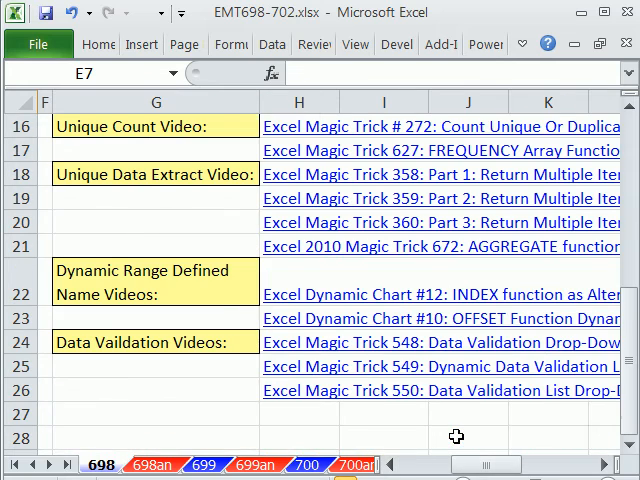
{"action": "mouse_move", "coordinate": [232, 274]}
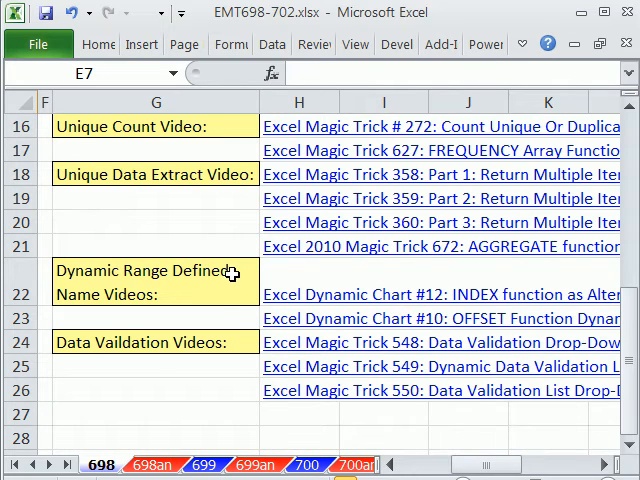
{"action": "scroll", "scroll_direction": "up", "scroll_amount": 3}
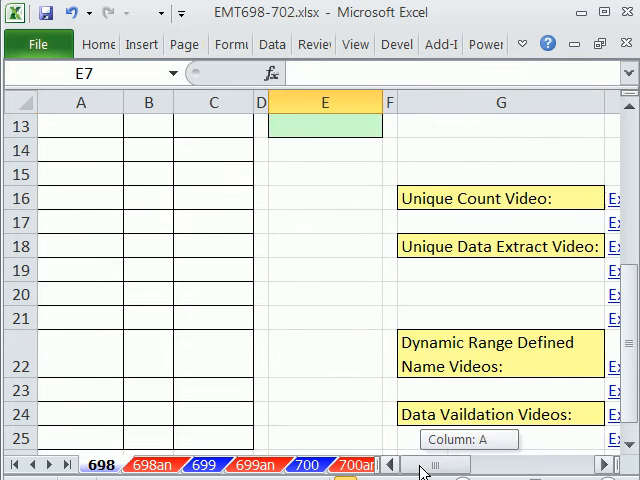
{"action": "scroll", "scroll_direction": "up", "scroll_amount": 3}
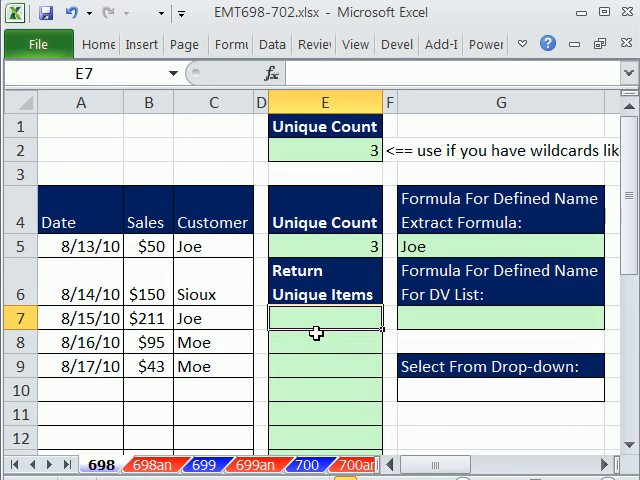
Begin E7 with =IF(ROWS(E$7:E7)>$E$5,"", so rows past the unique count in E5 return blank
{"action": "type", "text": "=i"}
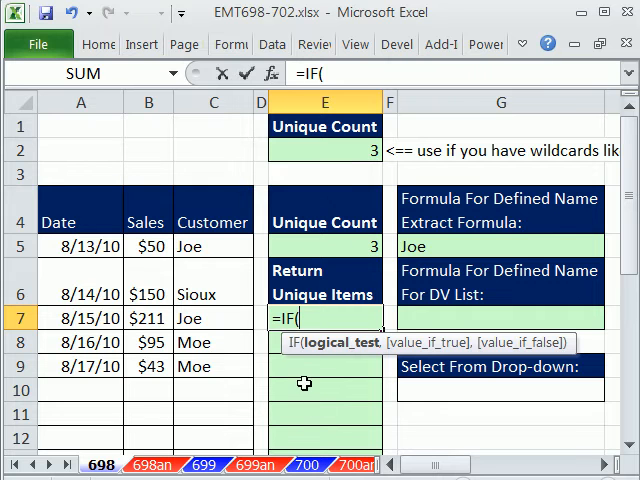
{"action": "type", "text": "ro"}
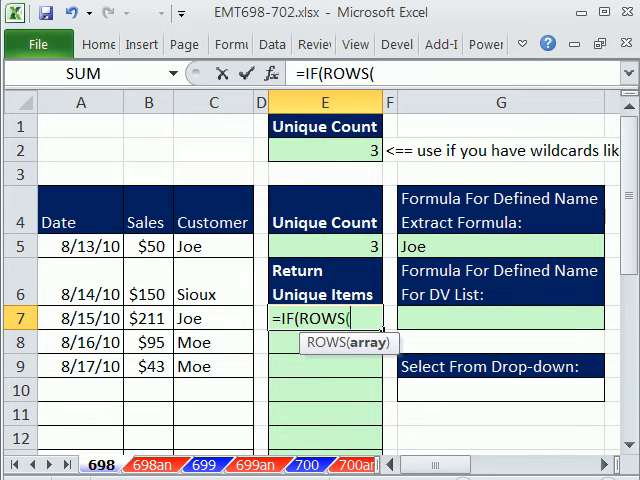
{"action": "type", "text": "E$7"}
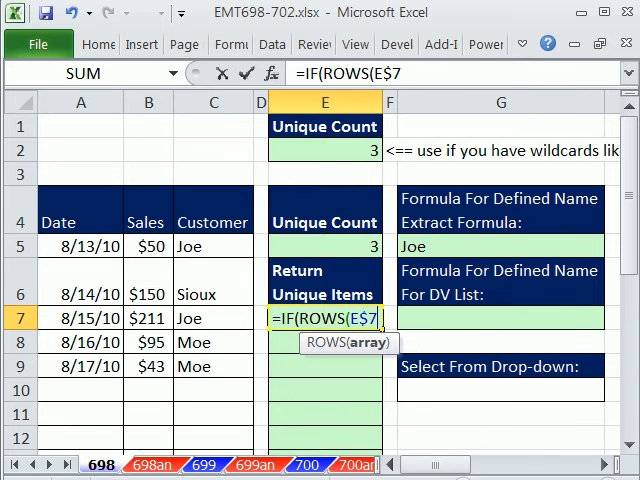
{"action": "type", "text": ":E"}
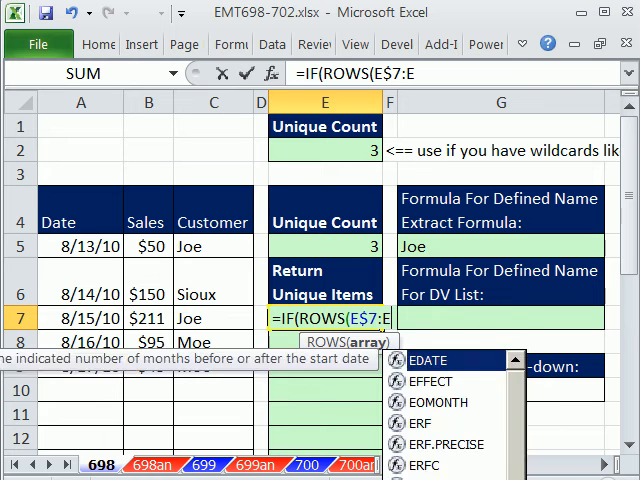
{"action": "type", "text": "7)>$E$5"}
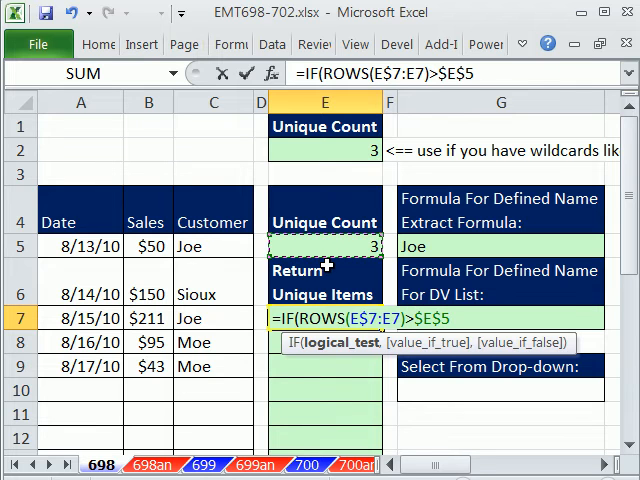
{"action": "type", "text": ",\""}
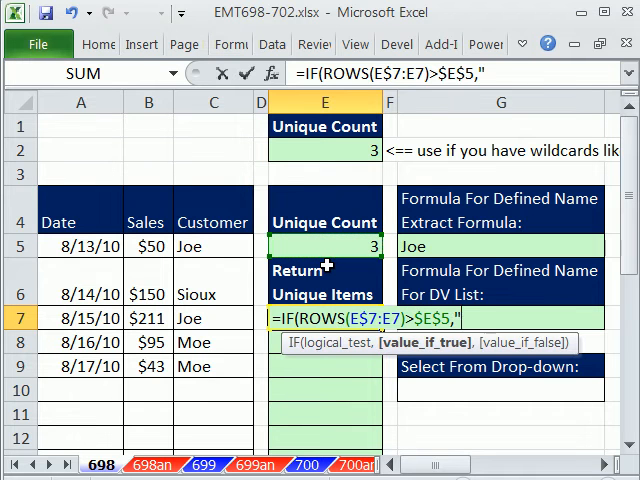
{"action": "type", "text": "\""}
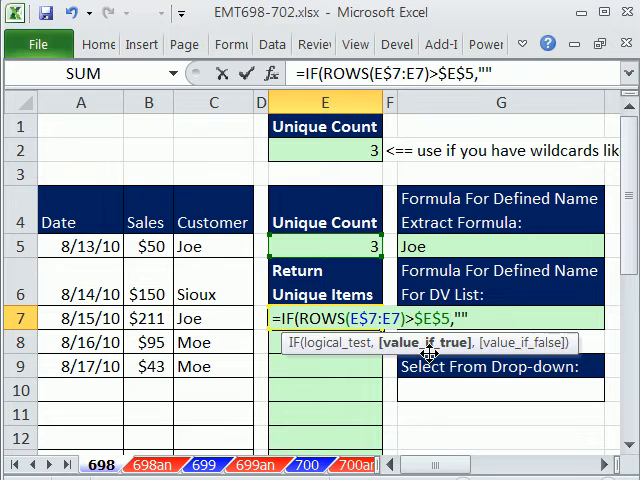
{"action": "type", "text": ","}
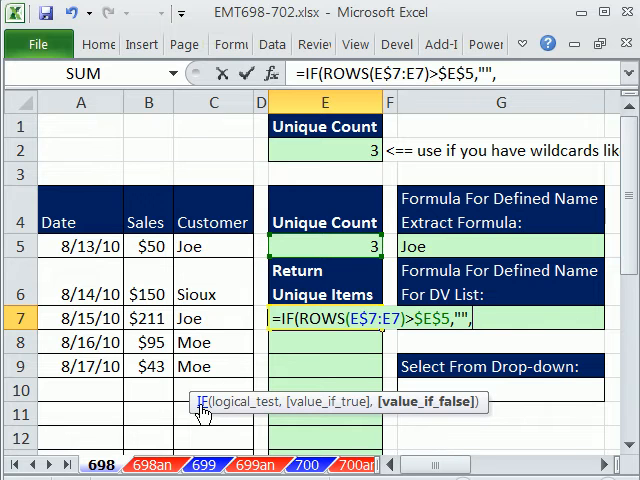
{"action": "type", "text": "i"}
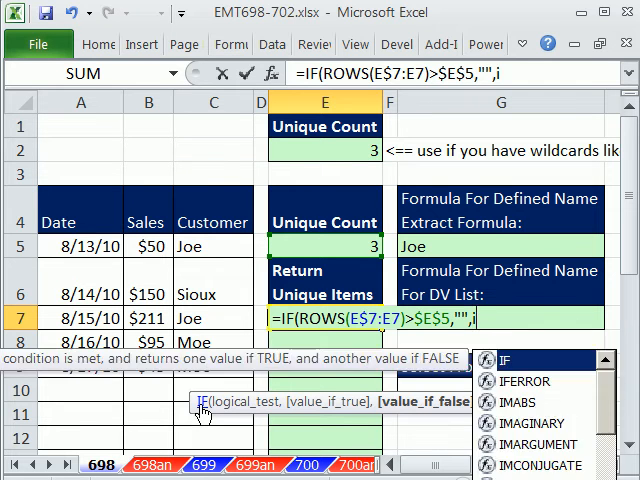
Add INDEX( and paste the Customers name as its array via the Paste Name list
{"action": "type", "text": "INDEX("}
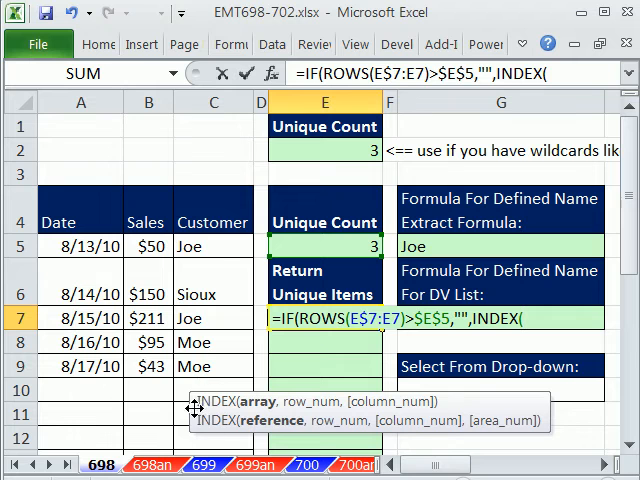
{"action": "mouse_move", "coordinate": [210, 330]}
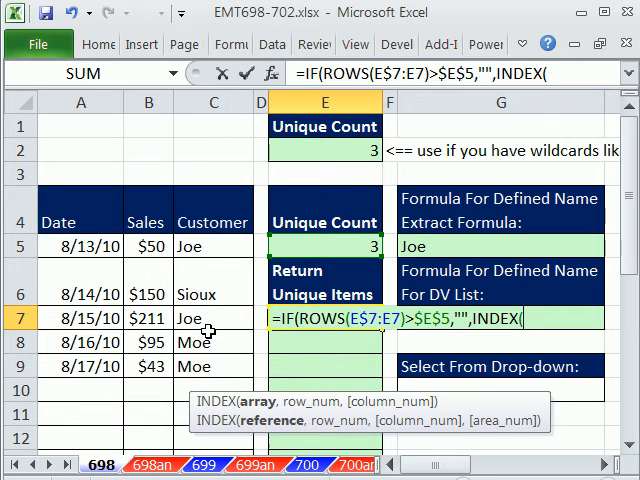
{"action": "key", "text": "f3"}
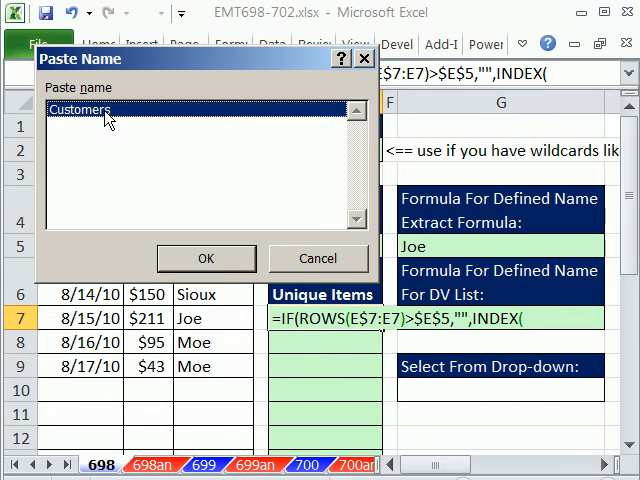
{"action": "left_click", "coordinate": [206, 258]}
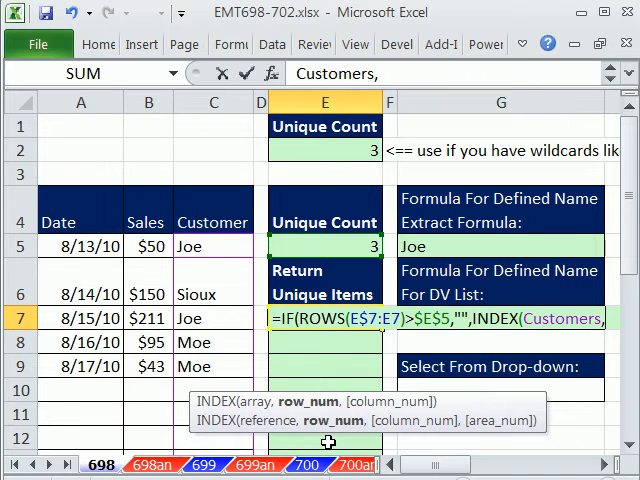
{"action": "mouse_move", "coordinate": [200, 244]}
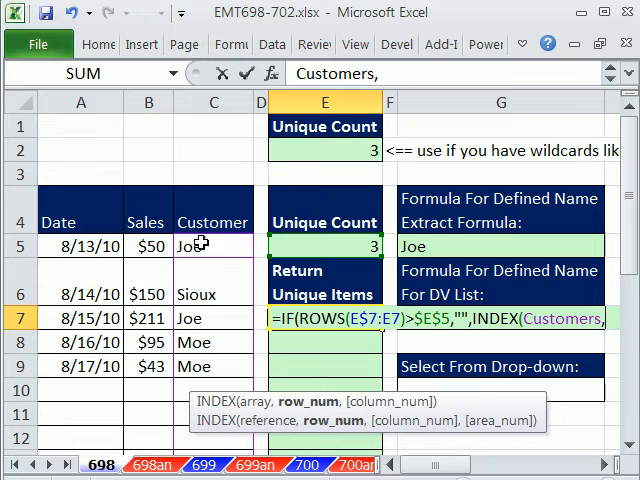
{"action": "mouse_move", "coordinate": [160, 318]}
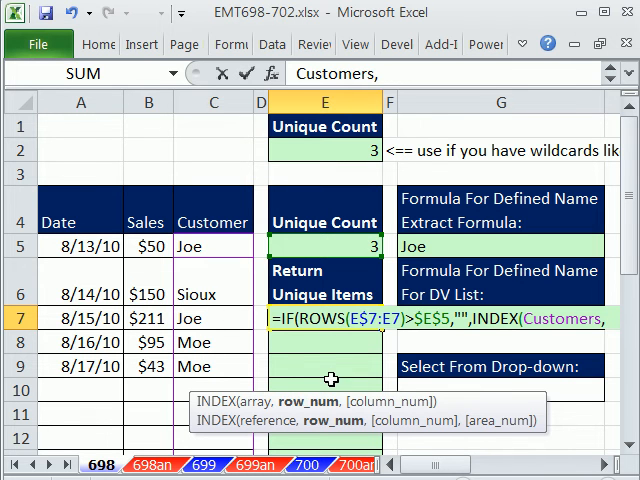
{"action": "mouse_move", "coordinate": [412, 352]}
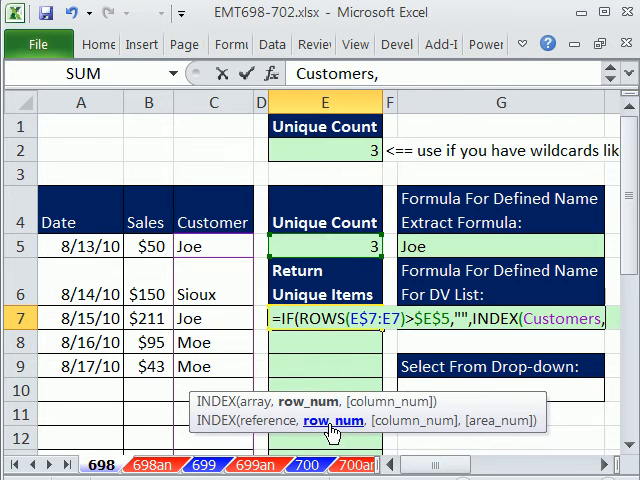
Nest SMALL( inside INDEX and give it ROWS(E$7:E7) as the k argument
{"action": "type", "text": "sm"}
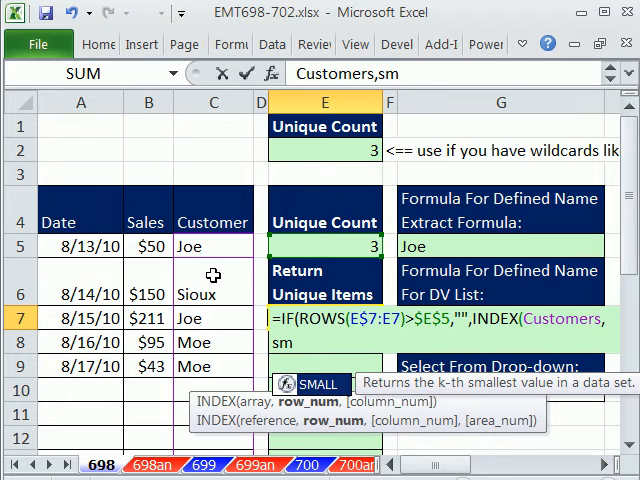
{"action": "type", "text": "SMALL("}
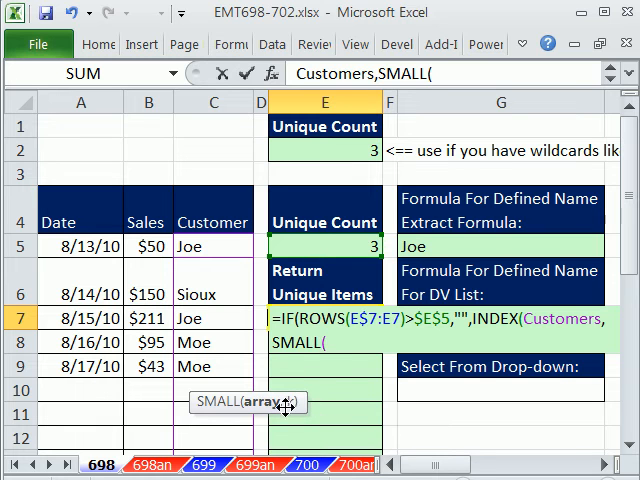
{"action": "type", "text": ","}
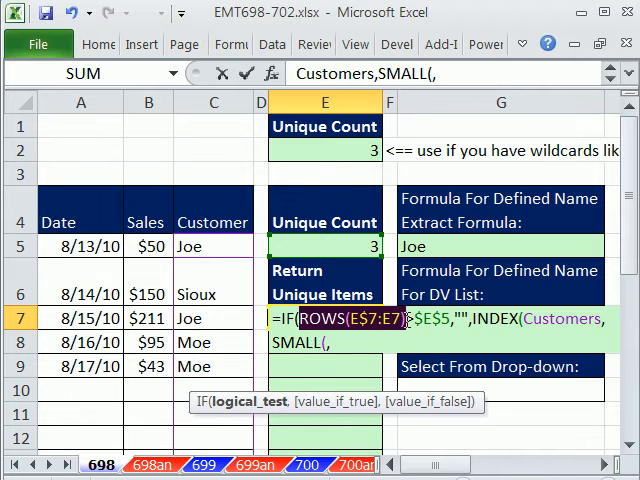
{"action": "type", "text": "ROWS(E$7:E7)"}
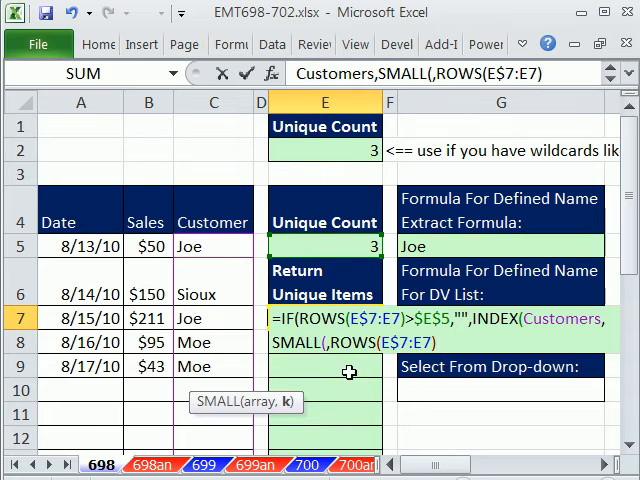
{"action": "mouse_move", "coordinate": [210, 292]}
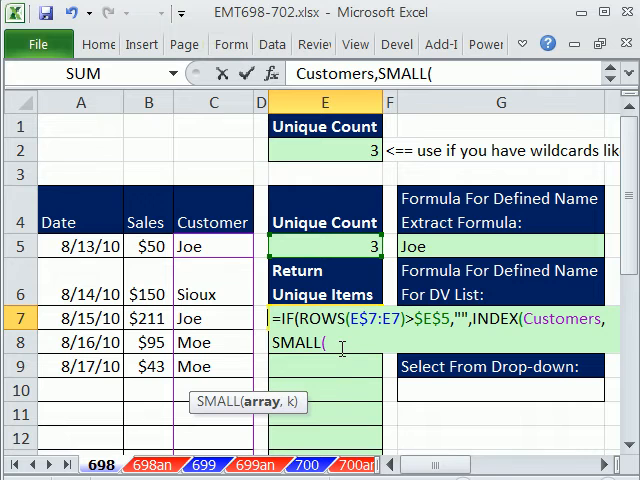
Continue with IF(FREQUENCY(IF(Customers<>"", using the Customers name, and start MATCH(
{"action": "type", "text": "IF("}
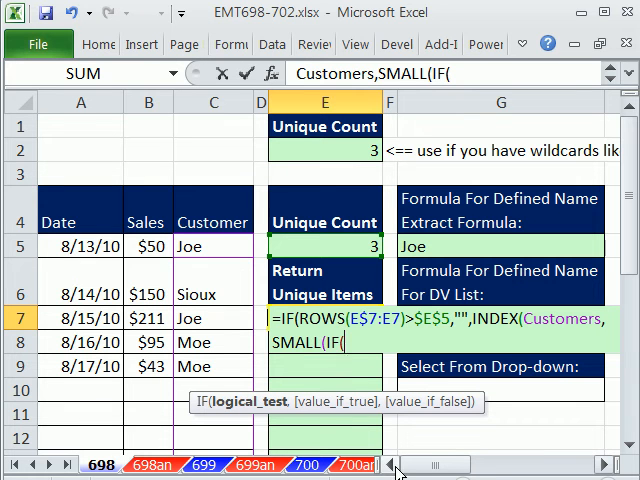
{"action": "type", "text": "FREQUENCY("}
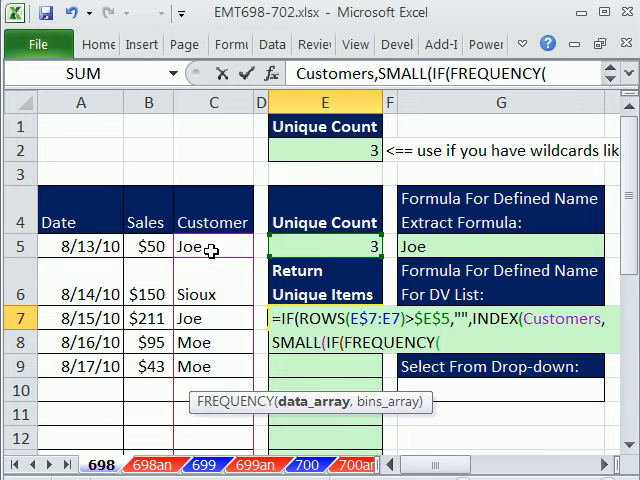
{"action": "mouse_move", "coordinate": [208, 244]}
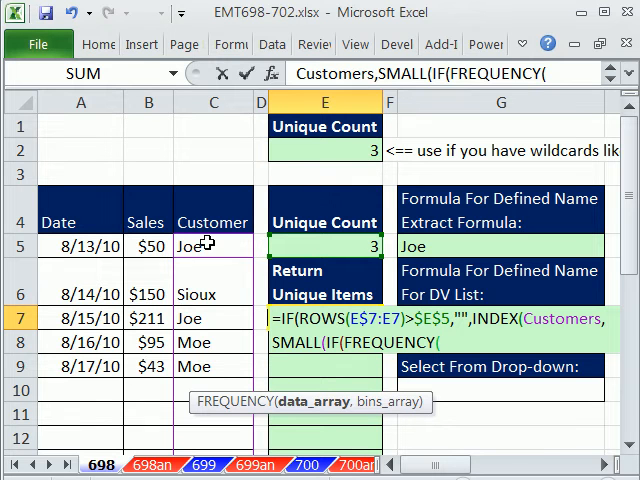
{"action": "mouse_move", "coordinate": [238, 256]}
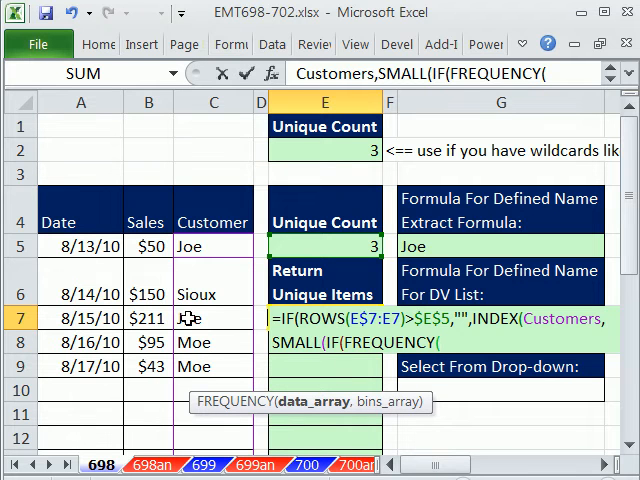
{"action": "mouse_move", "coordinate": [414, 430]}
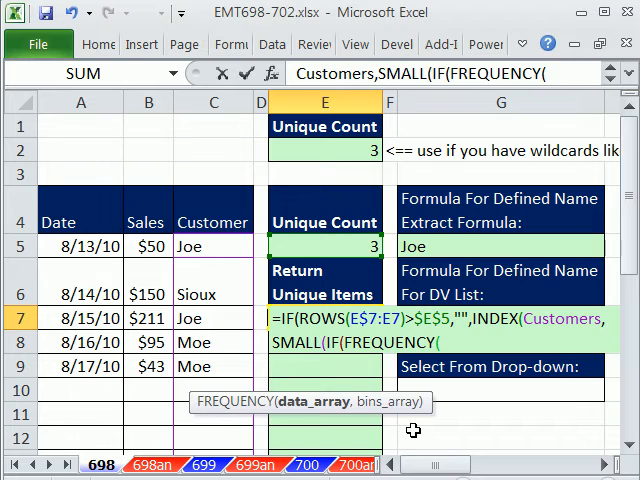
{"action": "type", "text": "IF("}
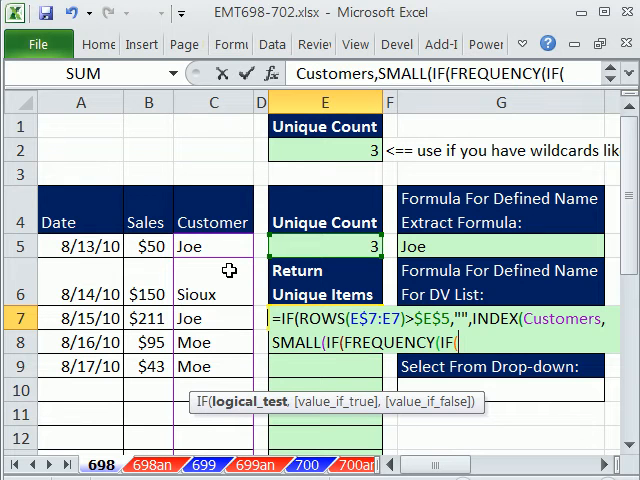
{"action": "key", "text": "f3"}
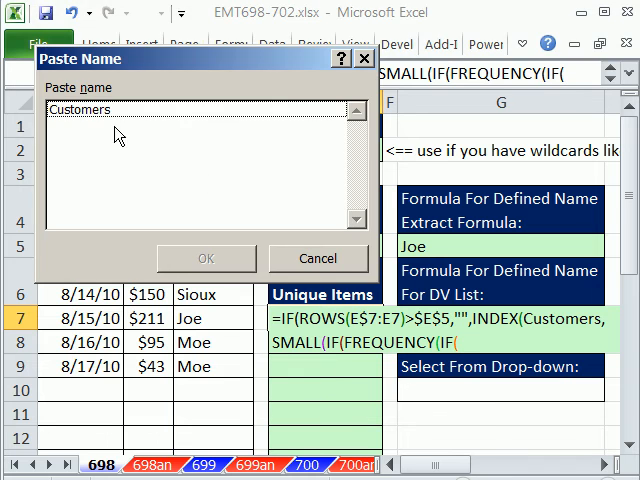
{"action": "left_click", "coordinate": [204, 258]}
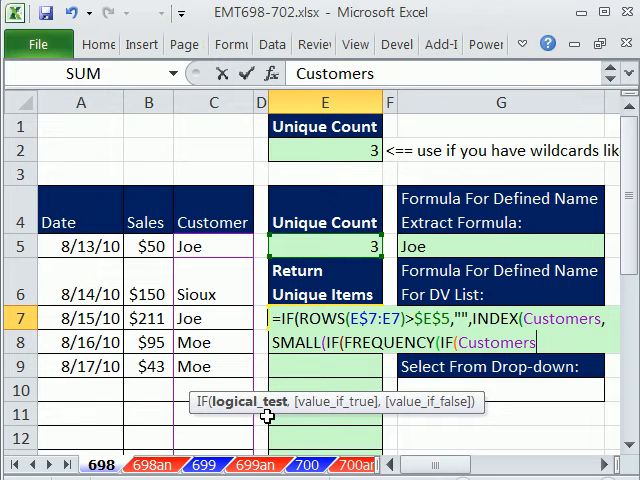
{"action": "type", "text": "<>\"\","}
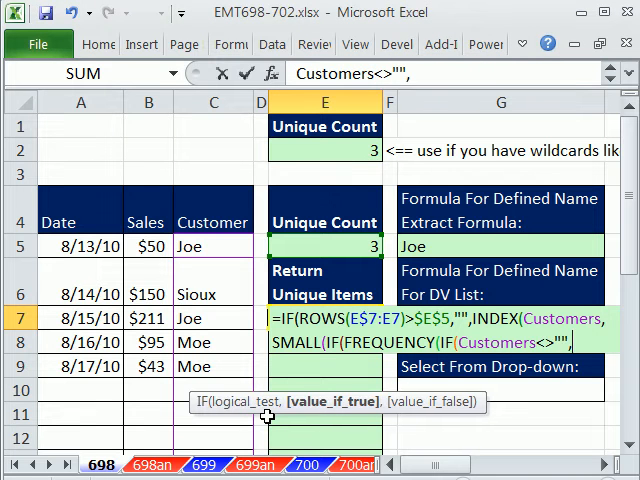
{"action": "type", "text": "mat"}
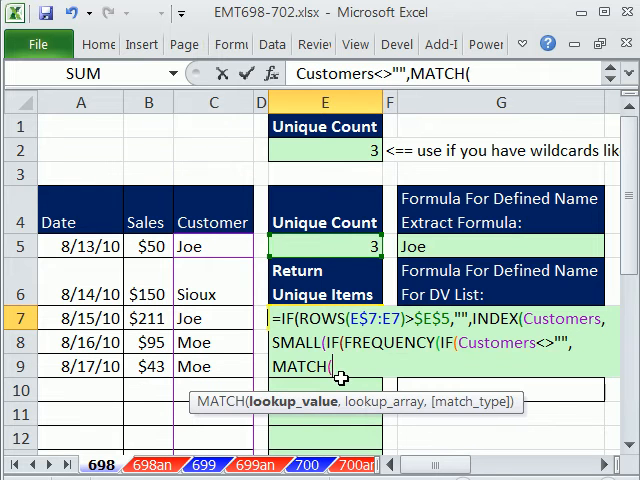
{"action": "mouse_move", "coordinate": [344, 402]}
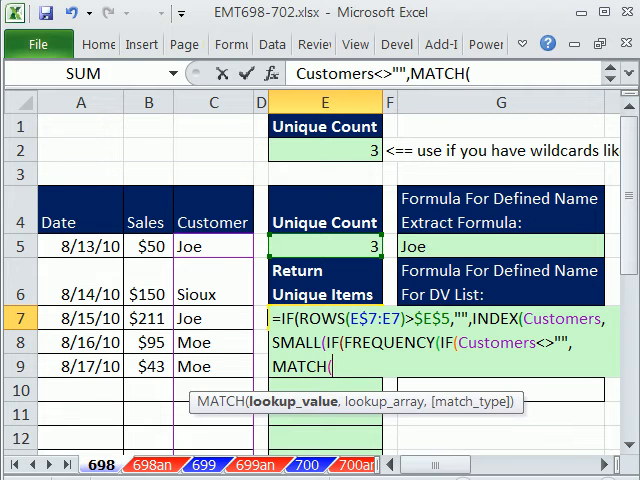
Fill MATCH with Customers as lookup value, Customers&"" as lookup array and 0 for exact match
{"action": "key", "text": "f3"}
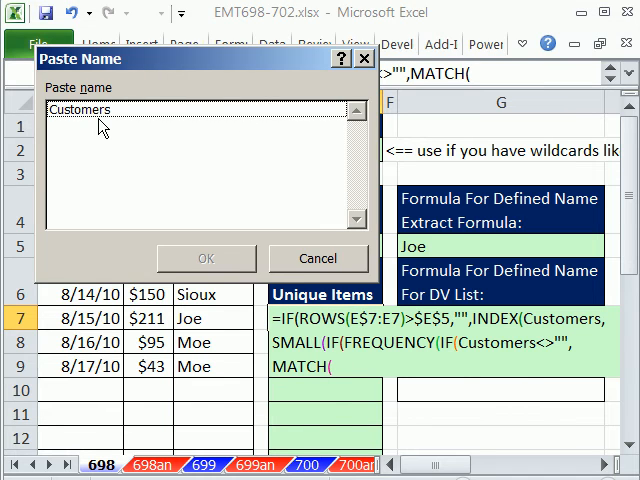
{"action": "left_click", "coordinate": [204, 258]}
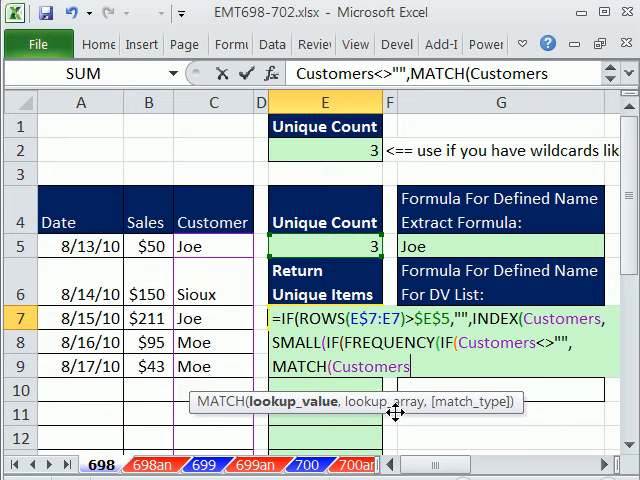
{"action": "type", "text": ","}
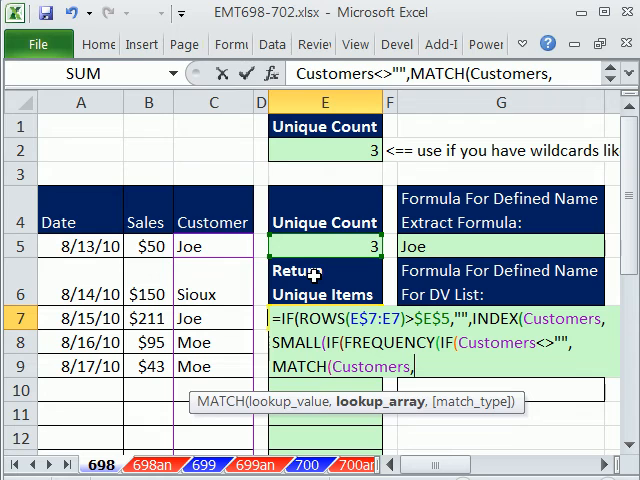
{"action": "type", "text": "Customers"}
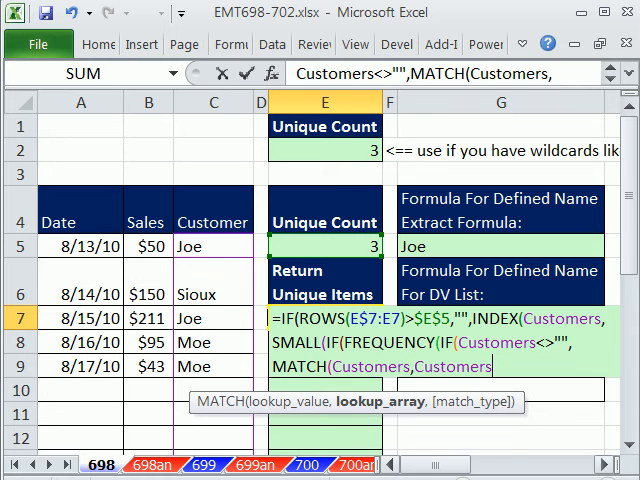
{"action": "type", "text": "&"}
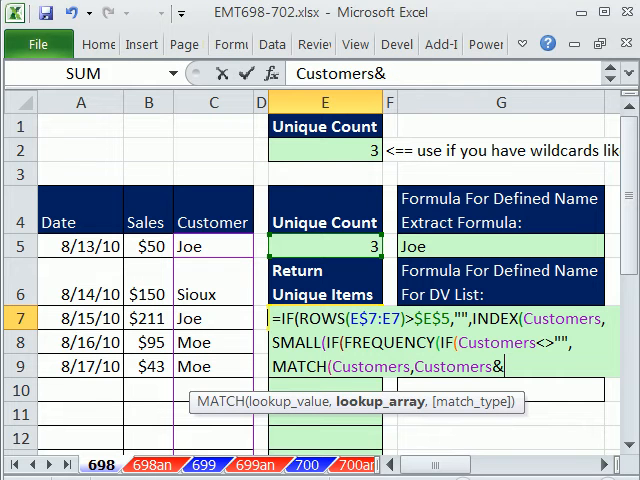
{"action": "type", "text": "\"\""}
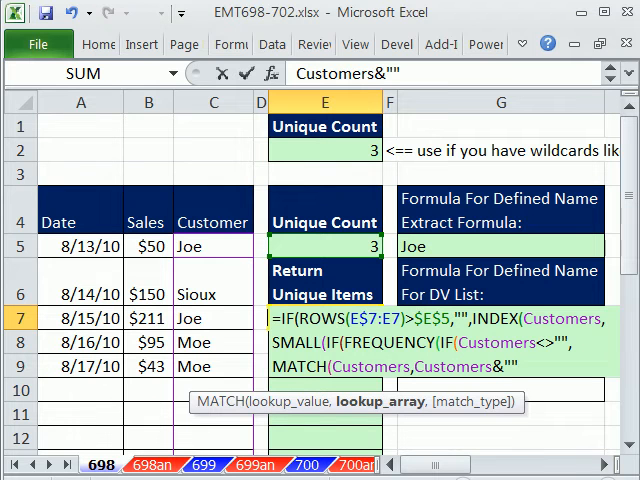
{"action": "type", "text": ","}
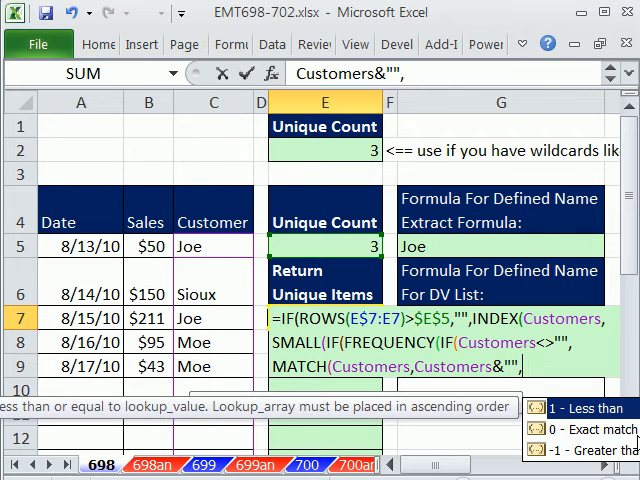
{"action": "type", "text": "0"}
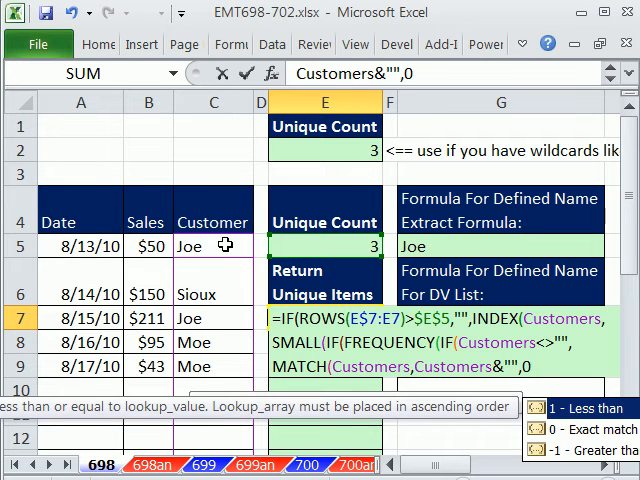
{"action": "mouse_move", "coordinate": [216, 304]}
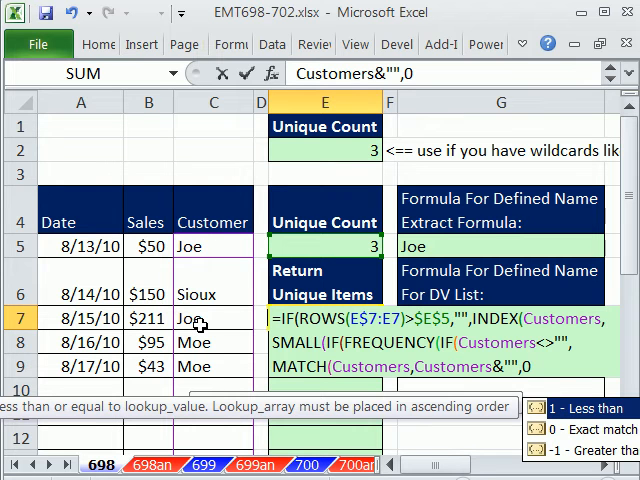
{"action": "mouse_move", "coordinate": [210, 246]}
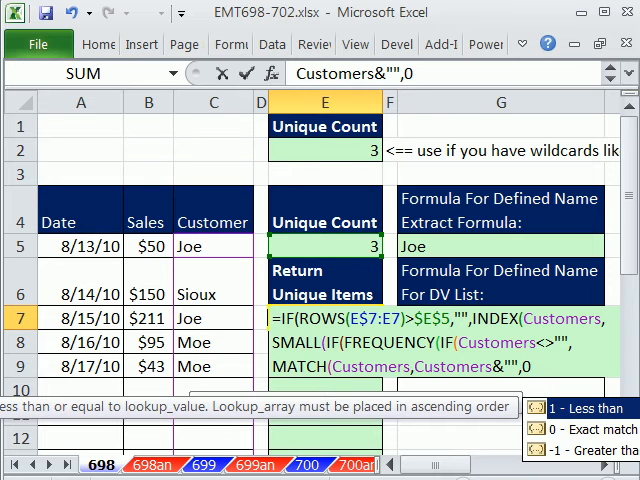
Close the MATCH, dismiss the parenthesis error and restore the Customers<>"",MATCH(...) test
{"action": "type", "text": ")"}
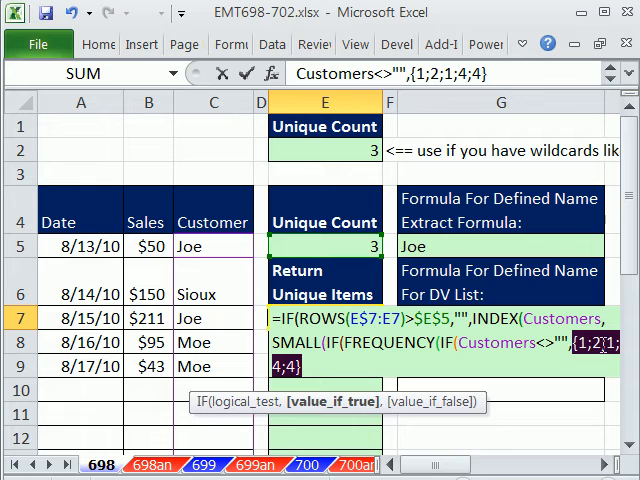
{"action": "mouse_move", "coordinate": [232, 244]}
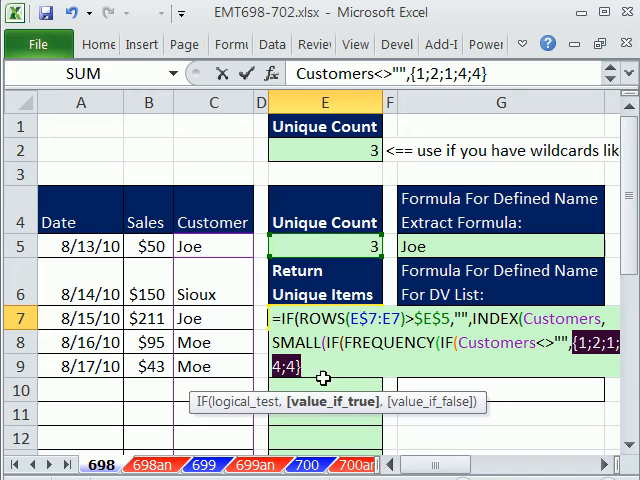
{"action": "mouse_move", "coordinate": [338, 384]}
{"action": "type", "text": "MATCH(Customers,"}
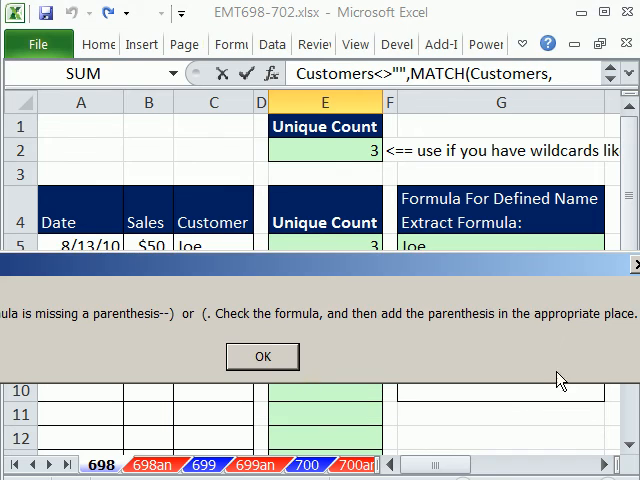
{"action": "left_click", "coordinate": [262, 356]}
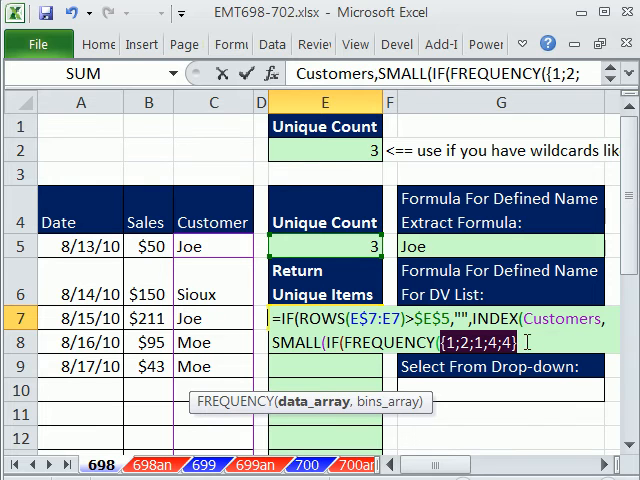
{"action": "mouse_move", "coordinate": [556, 356]}
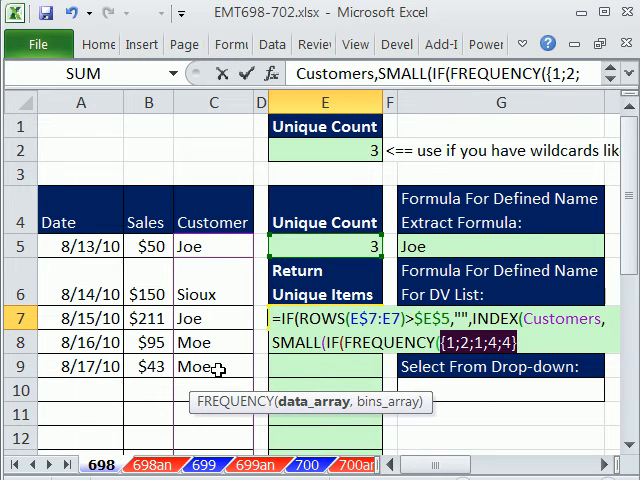
{"action": "mouse_move", "coordinate": [402, 428]}
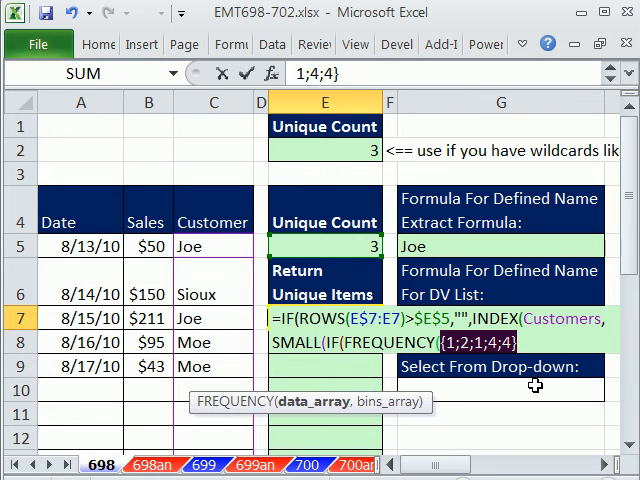
{"action": "type", "text": "Customers<>\"\",MATCH(Customers,Customers&\"\",0)),"}
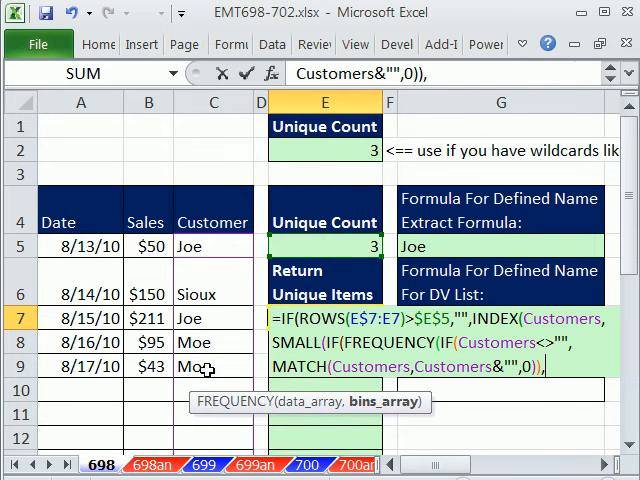
Add ROW(Customers)-ROW($C$5)+1 as the FREQUENCY bins and F9-evaluate it to {1;2;3;4;5}
{"action": "type", "text": "row"}
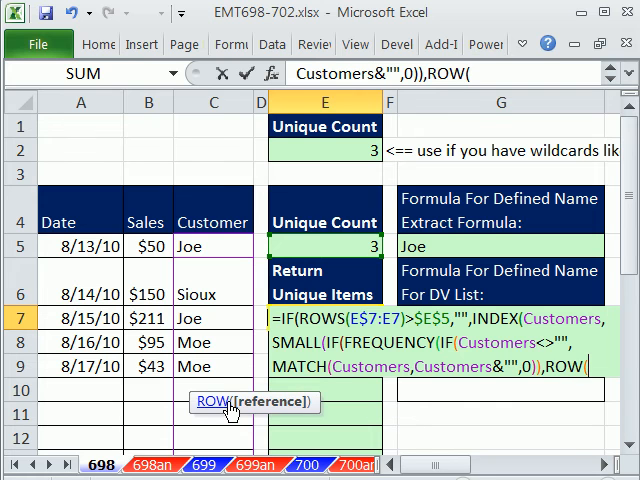
{"action": "type", "text": "Customers)"}
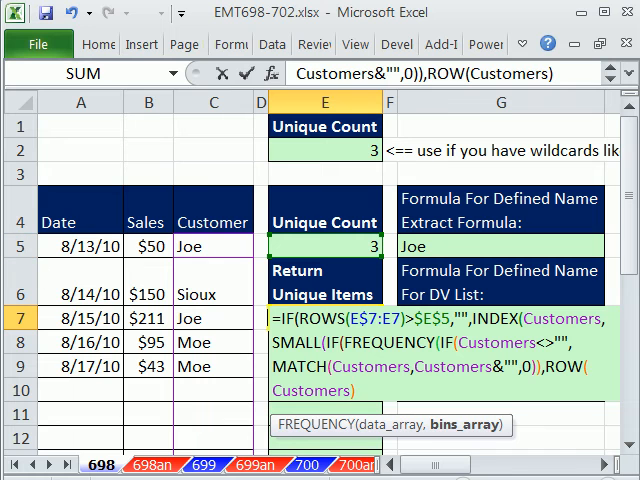
{"action": "type", "text": "-ROW($C$5"}
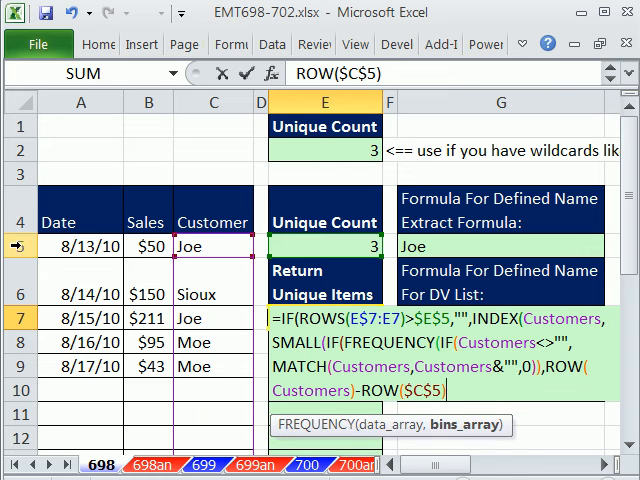
{"action": "type", "text": "+1"}
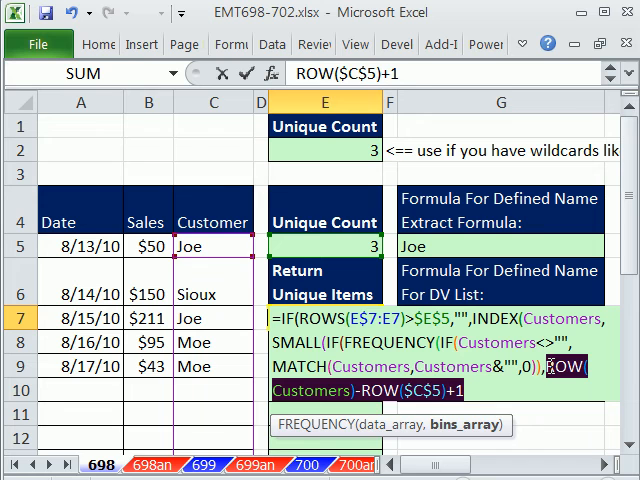
{"action": "type", "text": "{1;2;3;4;5}"}
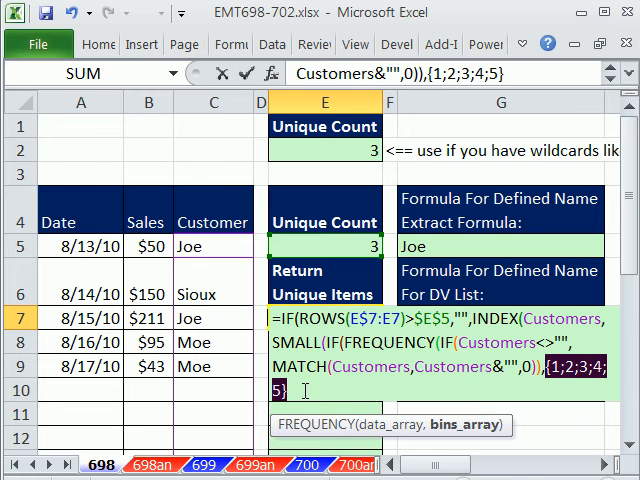
{"action": "type", "text": "ROW(Customers)-ROW($C$5)+1"}
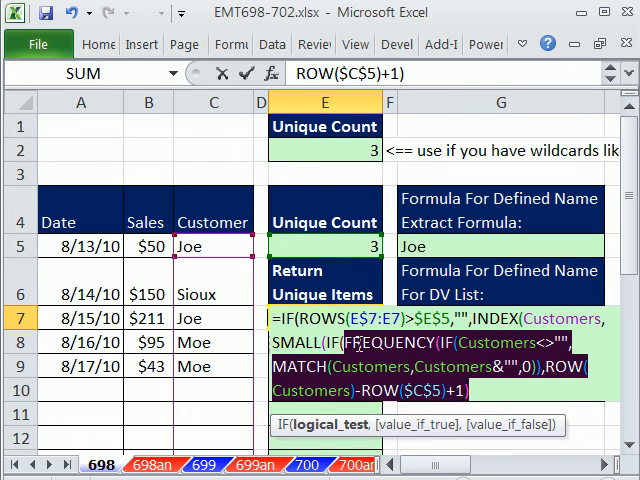
{"action": "key", "text": "f9"}
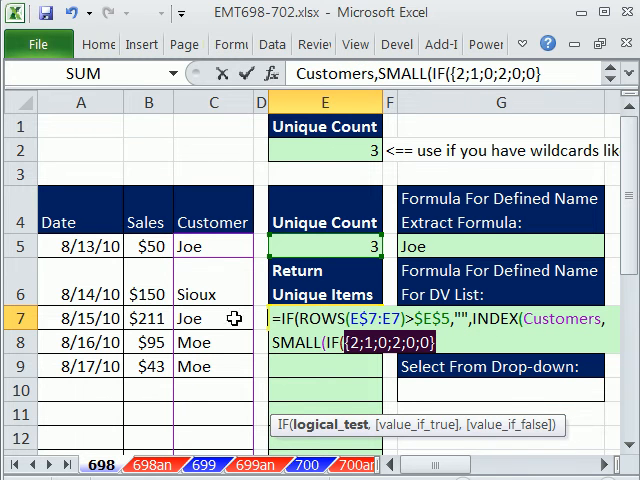
{"action": "mouse_move", "coordinate": [228, 246]}
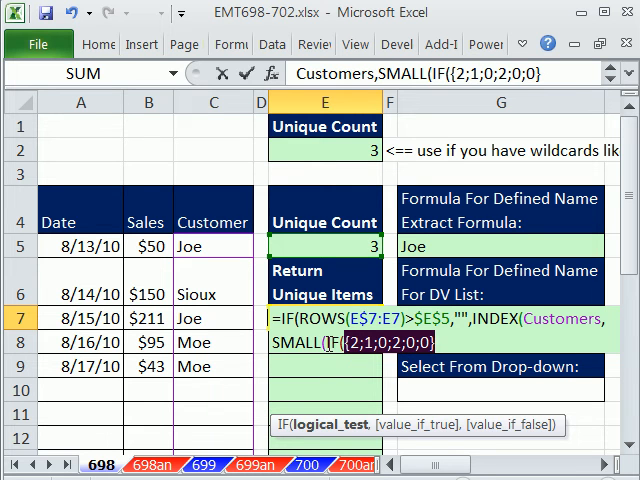
Complete the FREQUENCY/IF/INDEX/SMALL formula in E7 and array-enter it so it returns Joe
{"action": "type", "text": "FREQUENCY(IF(Customers<>\"\",MATCH(Customers,Customers&\"\",0)),ROW(Customers)-ROW($C$5)+1)"}
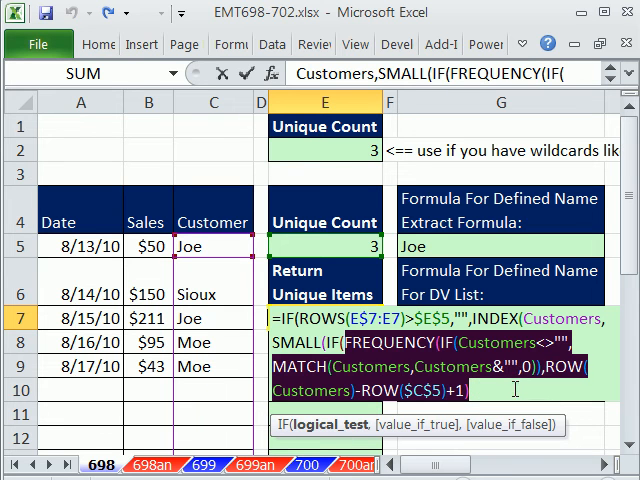
{"action": "type", "text": ","}
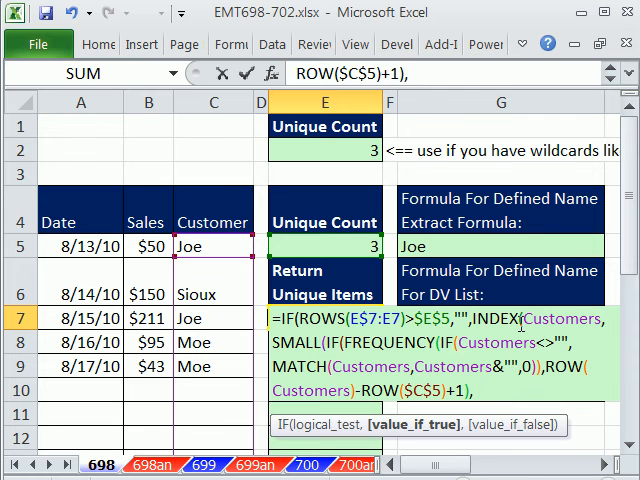
{"action": "type", "text": "row"}
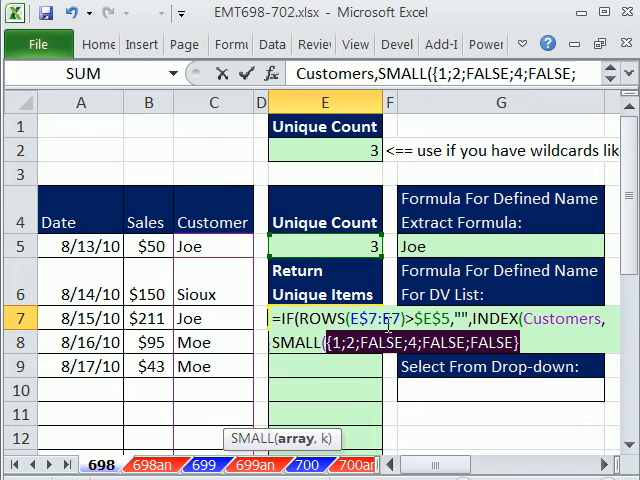
{"action": "mouse_move", "coordinate": [430, 356]}
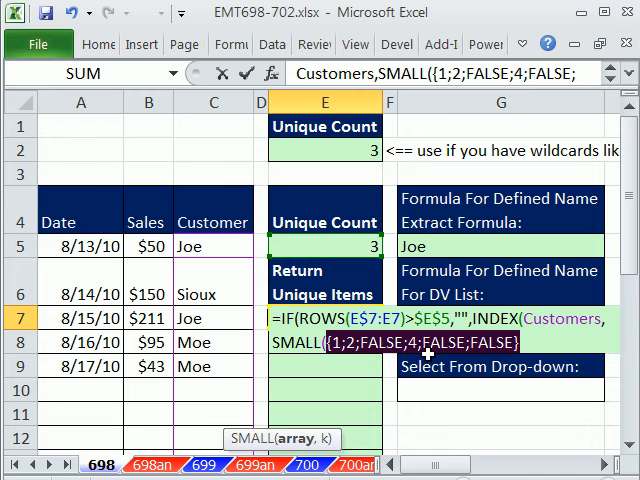
{"action": "mouse_move", "coordinate": [376, 370]}
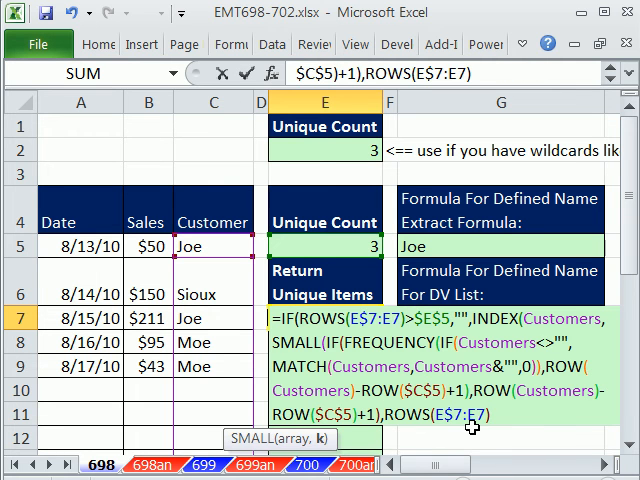
{"action": "type", "text": ")"}
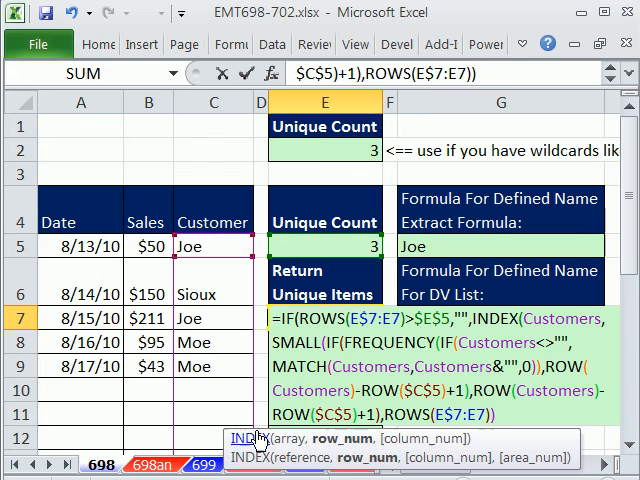
{"action": "type", "text": ")"}
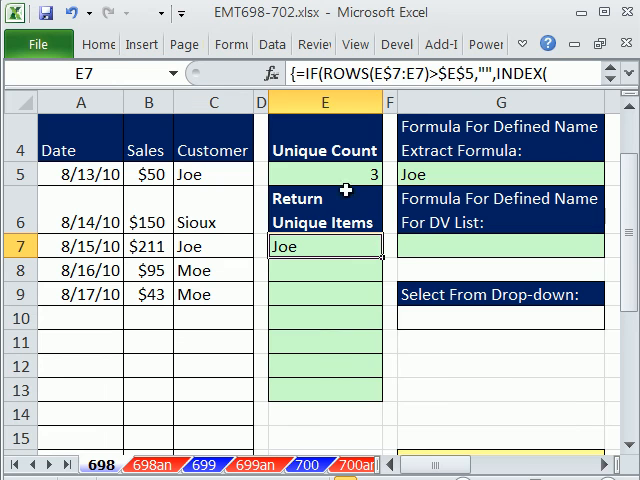
Fill the unique-items formula down E7:E13 listing Joe, Sioux and Moe, then select G7 for the DV list formula
{"action": "left_click_drag", "start_coordinate": [324, 244], "coordinate": [324, 410]}
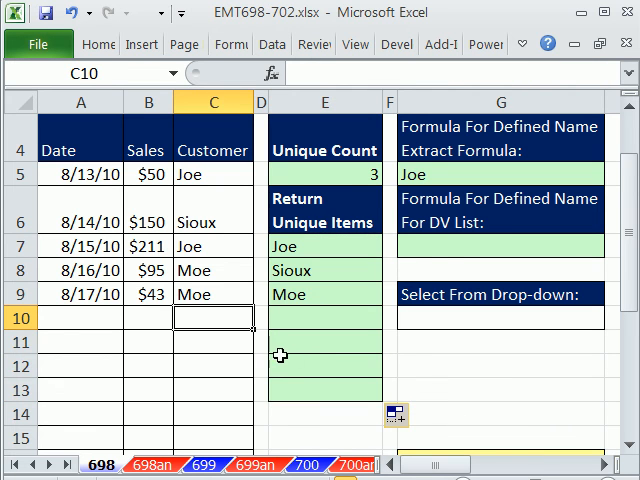
{"action": "type", "text": "ddd"}
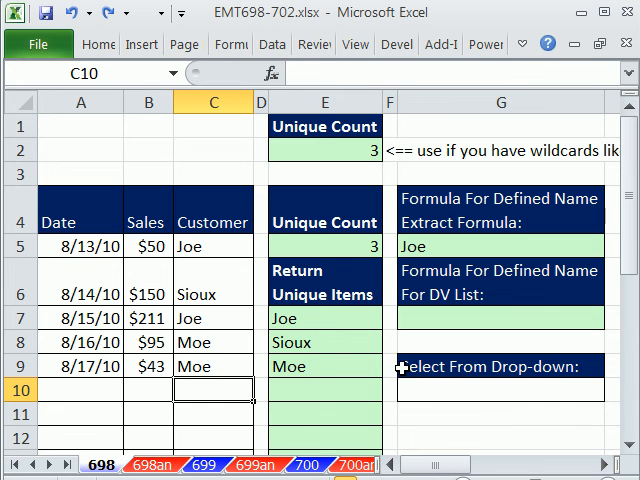
{"action": "left_click", "coordinate": [500, 390]}
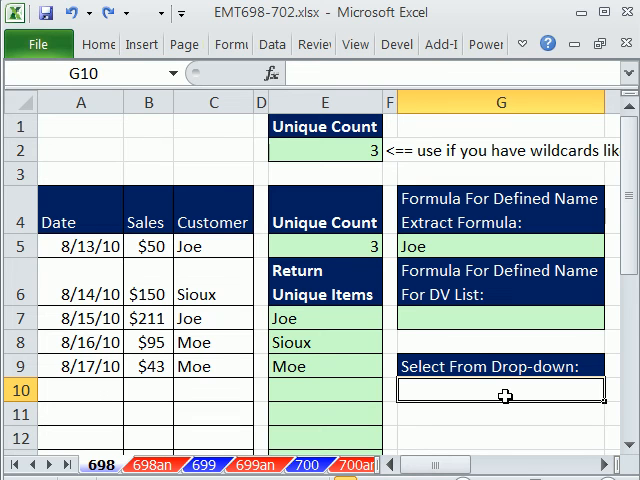
{"action": "left_click", "coordinate": [500, 318]}
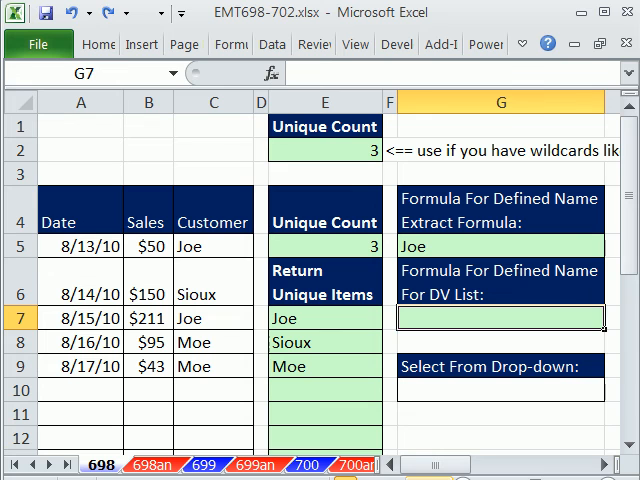
Enter =$E$7:INDEX($E$7:$E$13,$E$5) in G7, using E5's unique count as the row number
{"action": "type", "text": "=E7"}
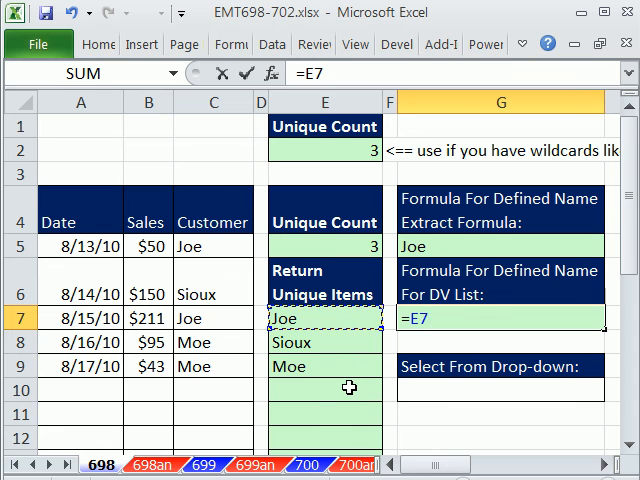
{"action": "type", "text": ":E7"}
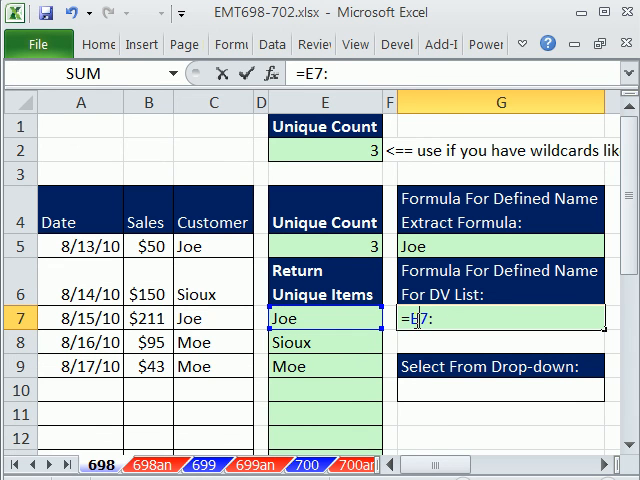
{"action": "key", "text": "f4"}
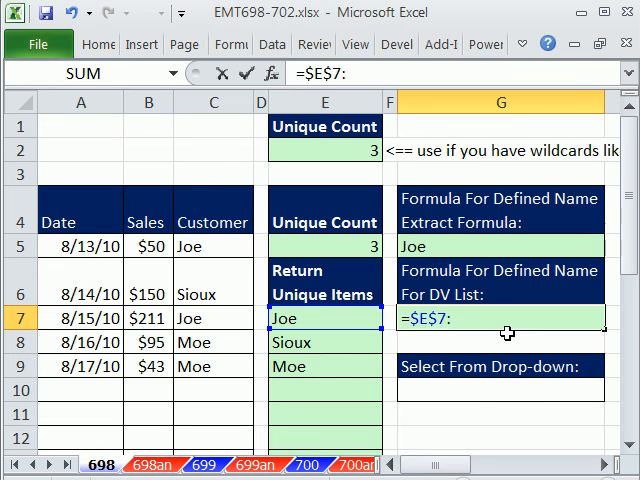
{"action": "type", "text": "INDEX(E7:E13"}
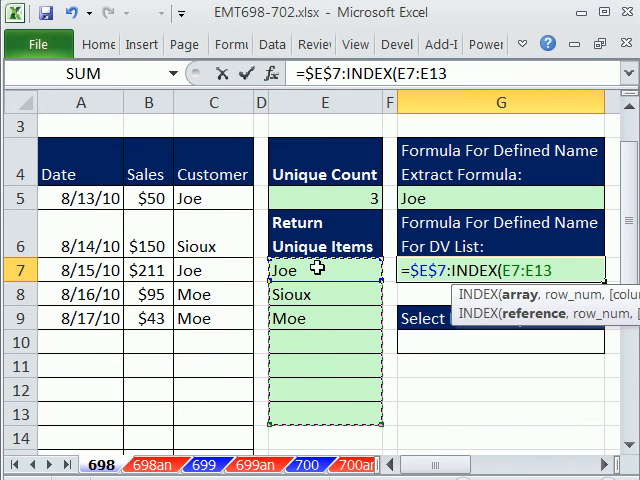
{"action": "mouse_move", "coordinate": [318, 412]}
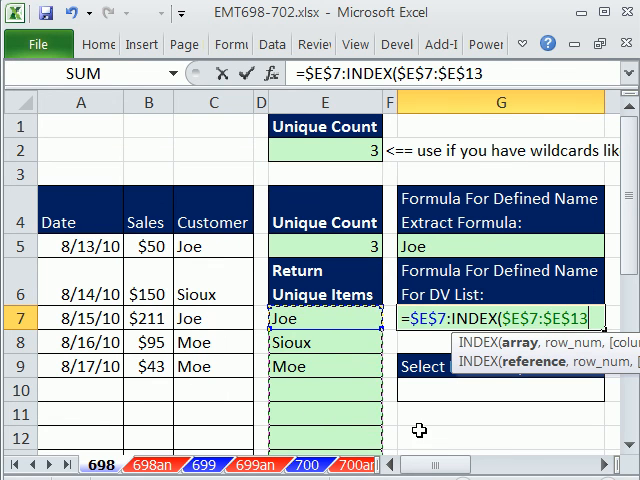
{"action": "type", "text": ","}
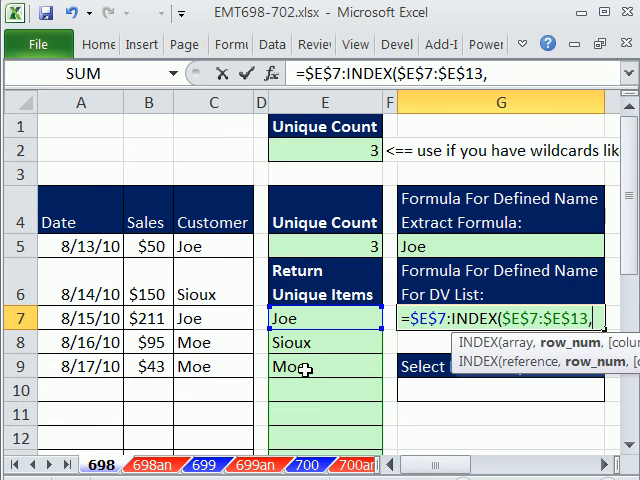
{"action": "left_click", "coordinate": [324, 246]}
{"action": "type", "text": "DVDy"}
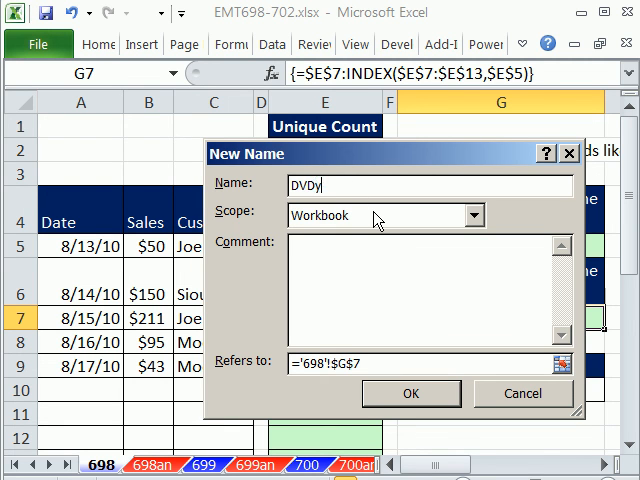
Define the name DVDynamicRange referring to =$E$7:INDEX($E$7:$E$13,$E$5)
{"action": "type", "text": "nai"}
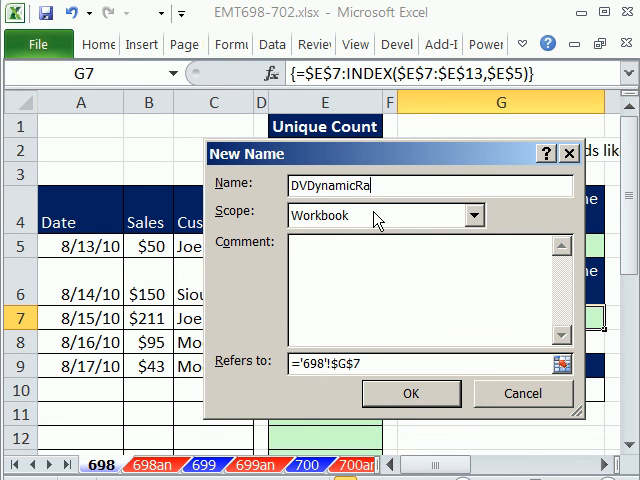
{"action": "type", "text": "nge"}
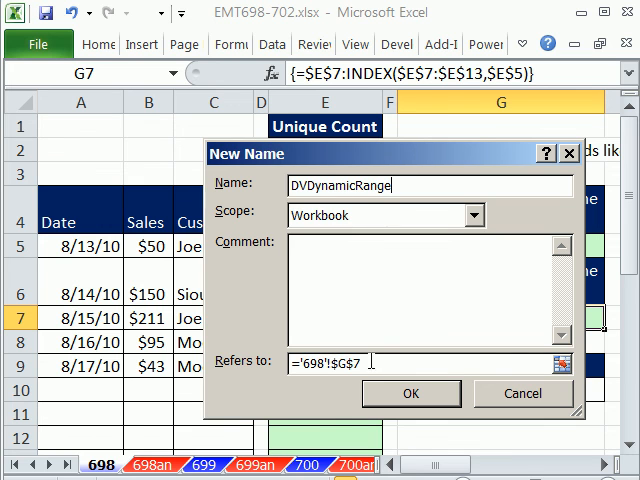
{"action": "type", "text": "=$E$7:INDEX($E$7:$E$13,$E$5)"}
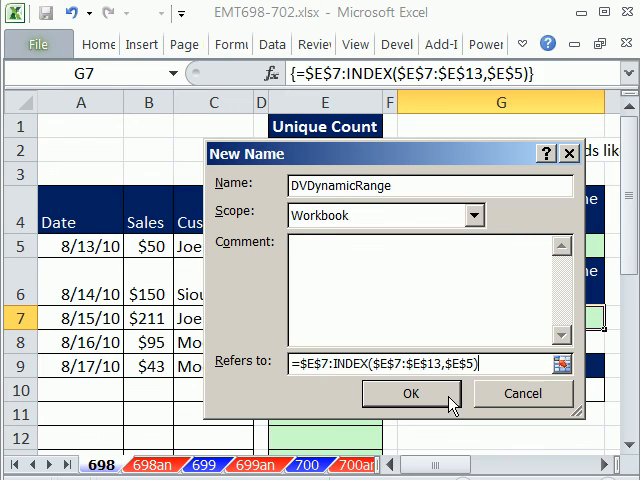
{"action": "left_click", "coordinate": [412, 392]}
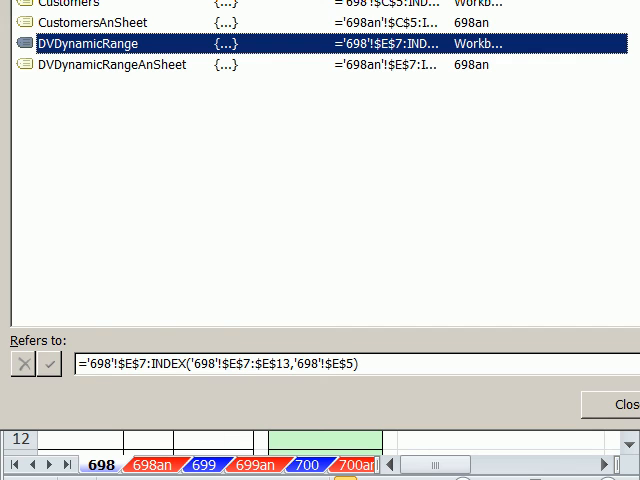
Check the cells DVDynamicRange covers in Name Manager, then close it
{"action": "left_click", "coordinate": [612, 404]}
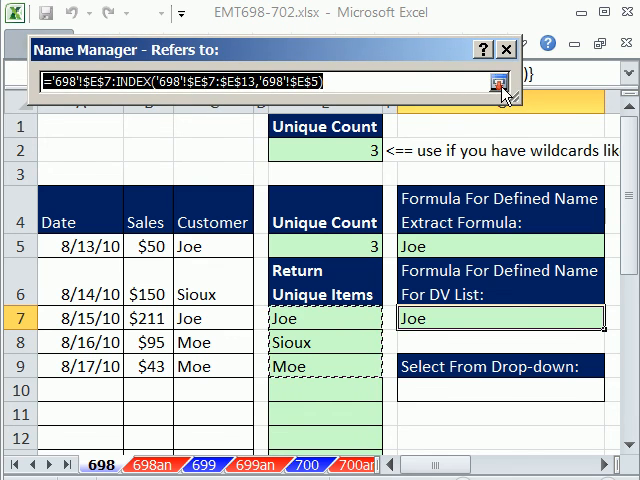
{"action": "left_click", "coordinate": [496, 80]}
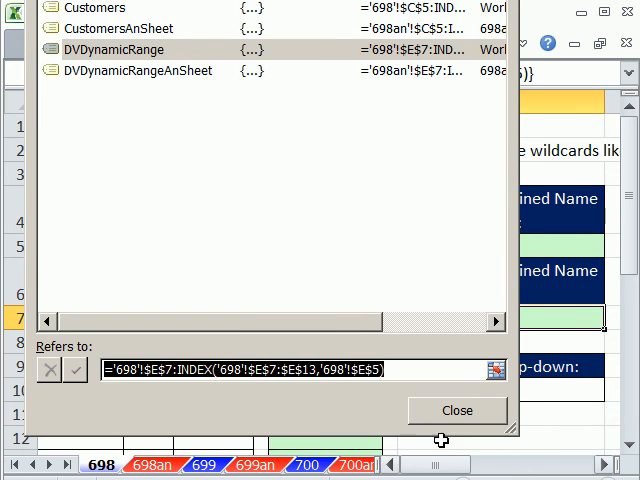
{"action": "left_click", "coordinate": [456, 410]}
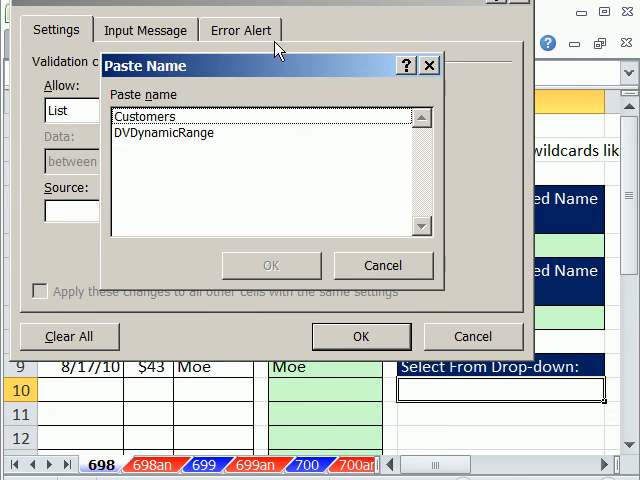
{"action": "mouse_move", "coordinate": [130, 144]}
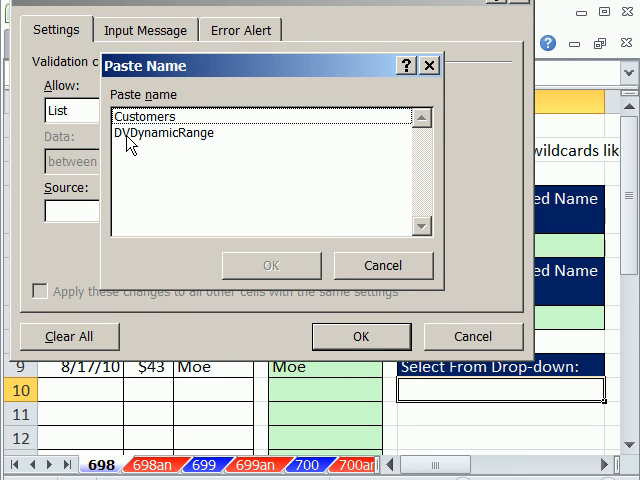
Give G10 a list validation sourced from DVDynamicRange and choose Sioux from its drop-down
{"action": "double_click", "coordinate": [174, 132]}
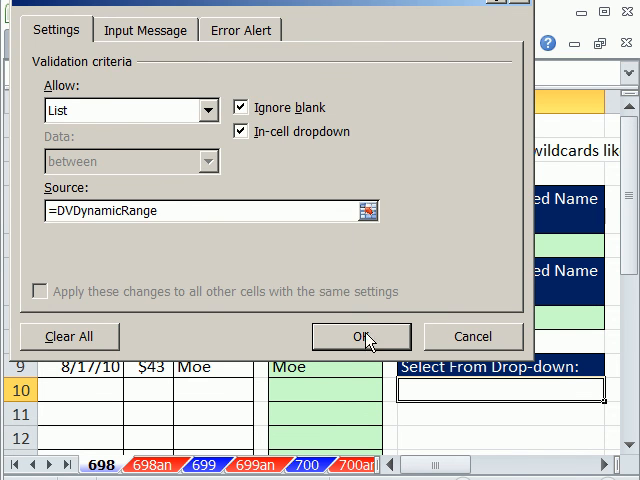
{"action": "left_click", "coordinate": [360, 336]}
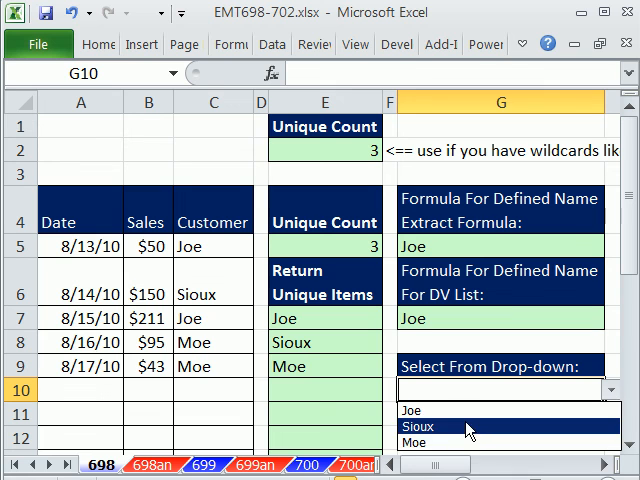
{"action": "left_click", "coordinate": [420, 426]}
{"action": "type", "text": "$22"}
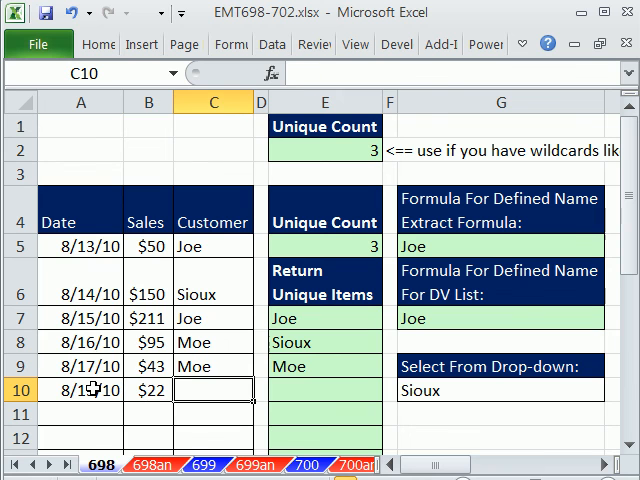
Add new sales rows for customers Chin and YourName so the unique list reaches five
{"action": "type", "text": "Chin"}
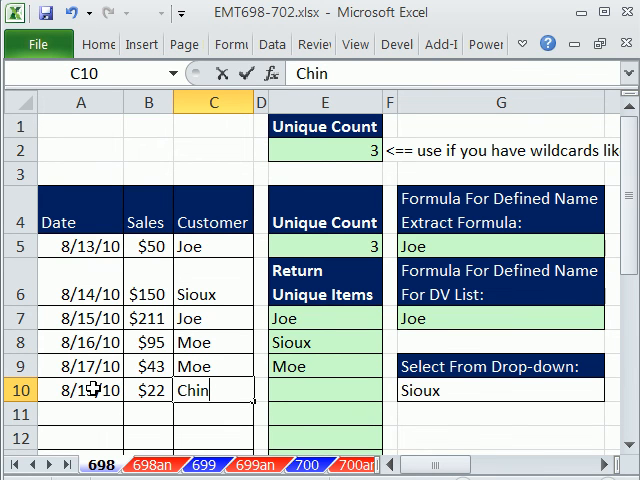
{"action": "key", "text": "Return"}
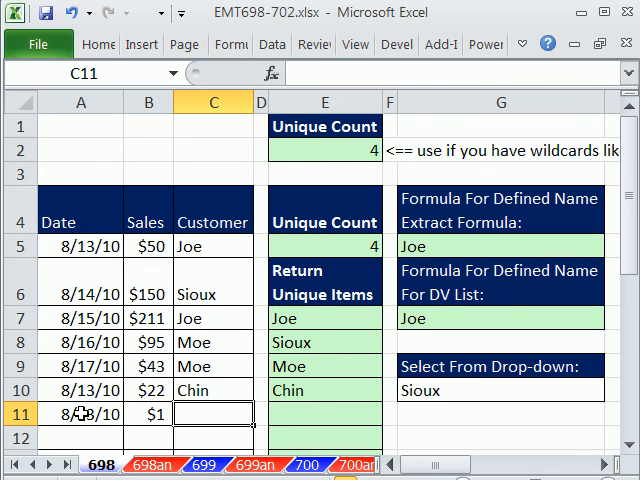
{"action": "type", "text": "YourName"}
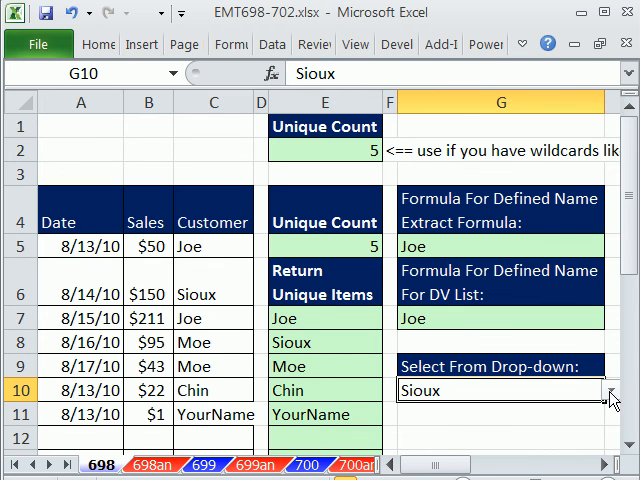
Check G10's drop-down now shows all five customers, keeping Sioux selected
{"action": "left_click", "coordinate": [608, 390]}
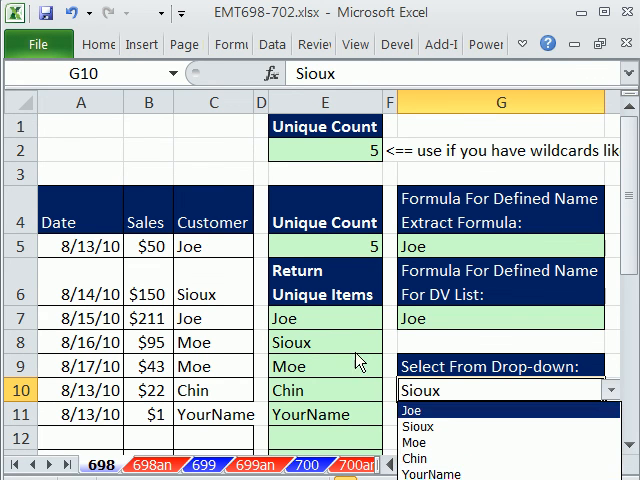
{"action": "left_click", "coordinate": [500, 390]}
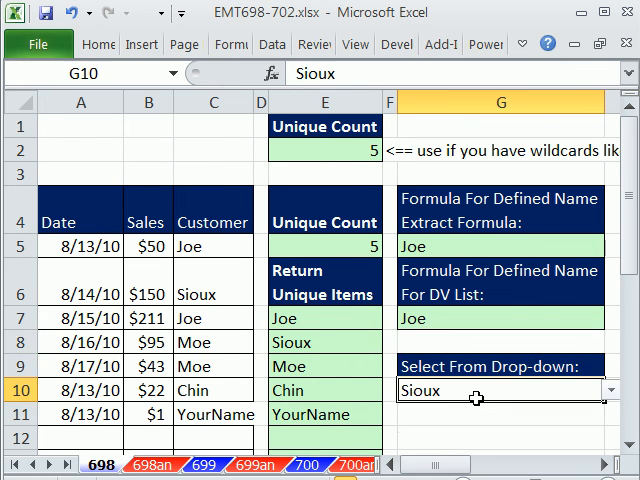